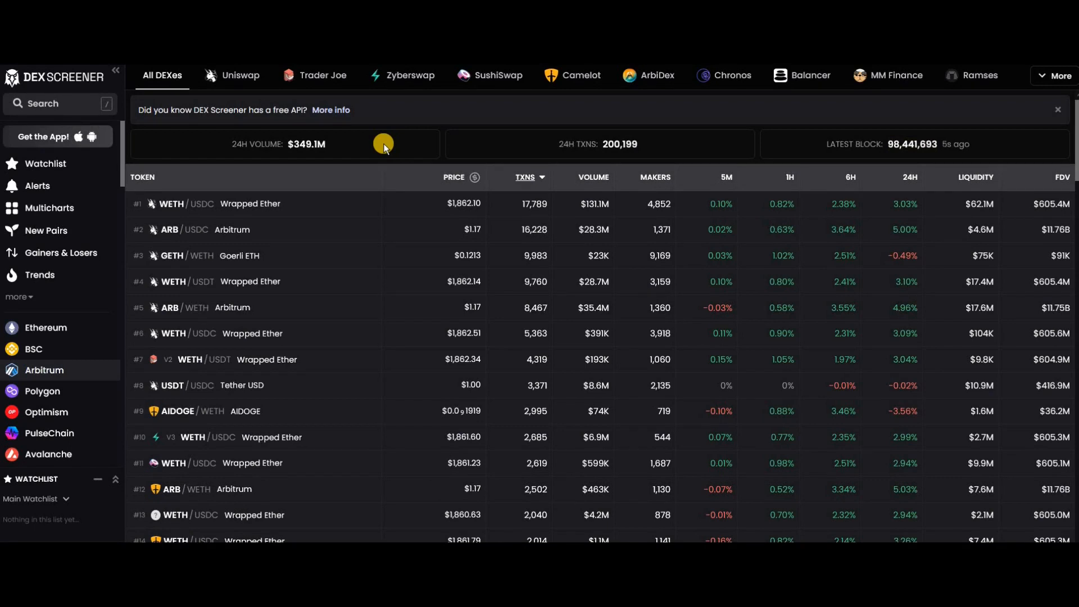
mouse_move(64, 348)
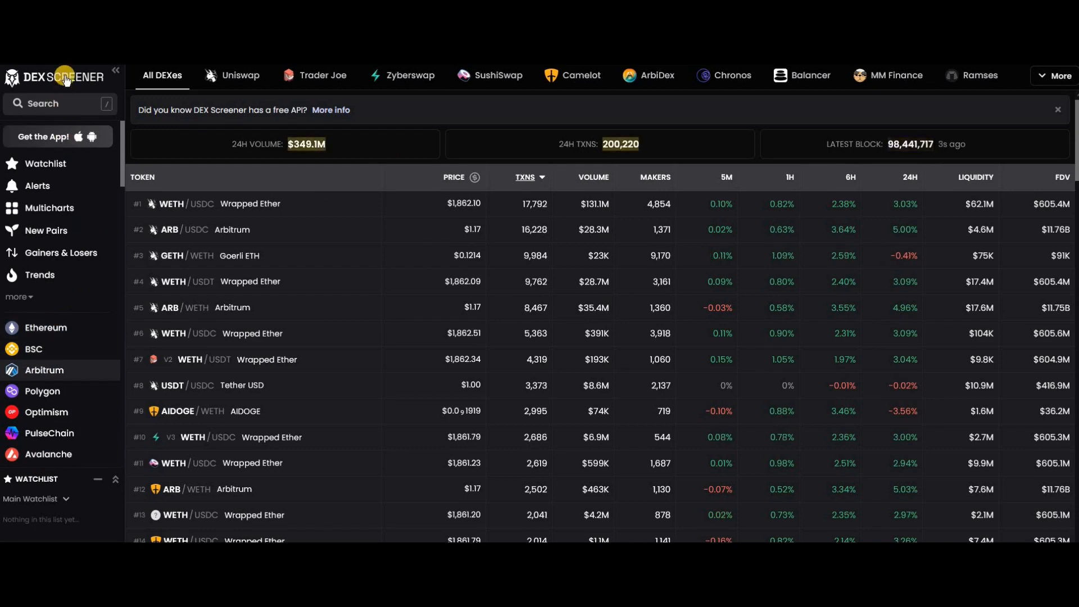
mouse_move(79, 401)
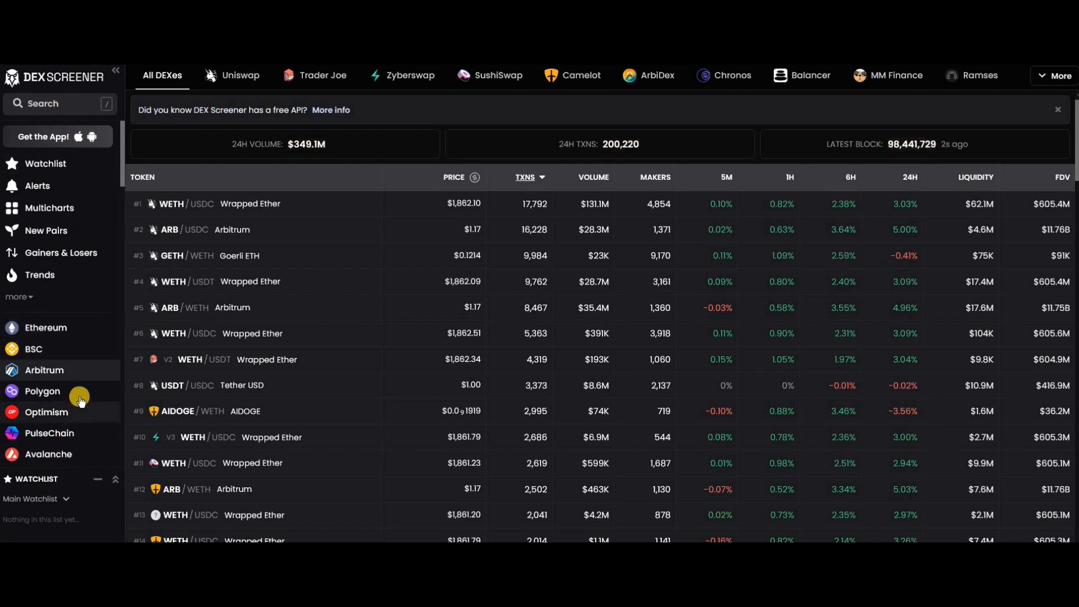
- Browse the Ethereum, BSC and Arbitrum pairs lists from the chain sidebar
scroll(down, 3)
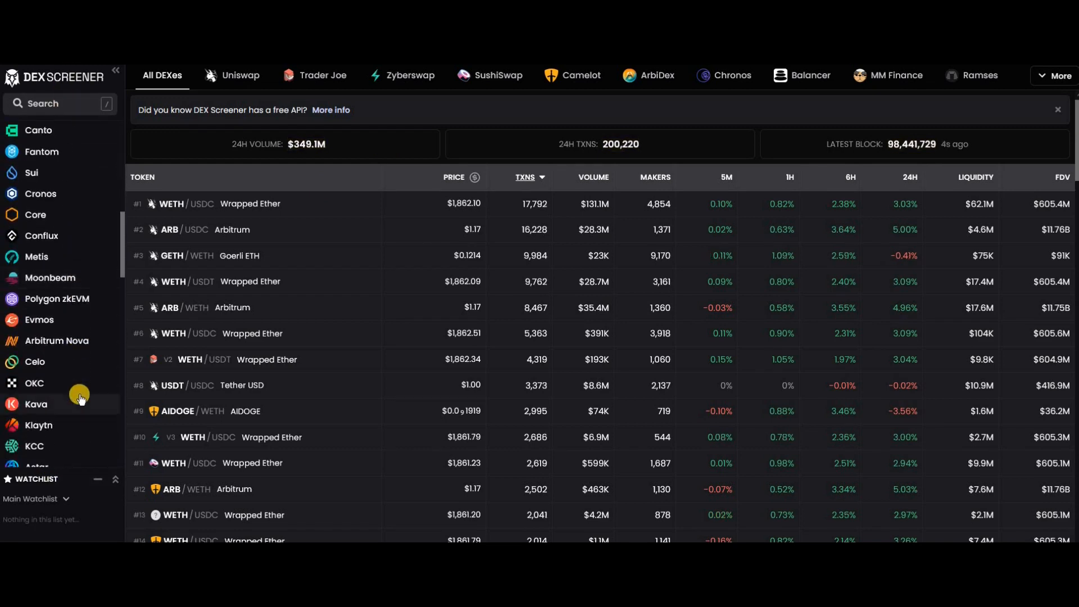
scroll(down, 3)
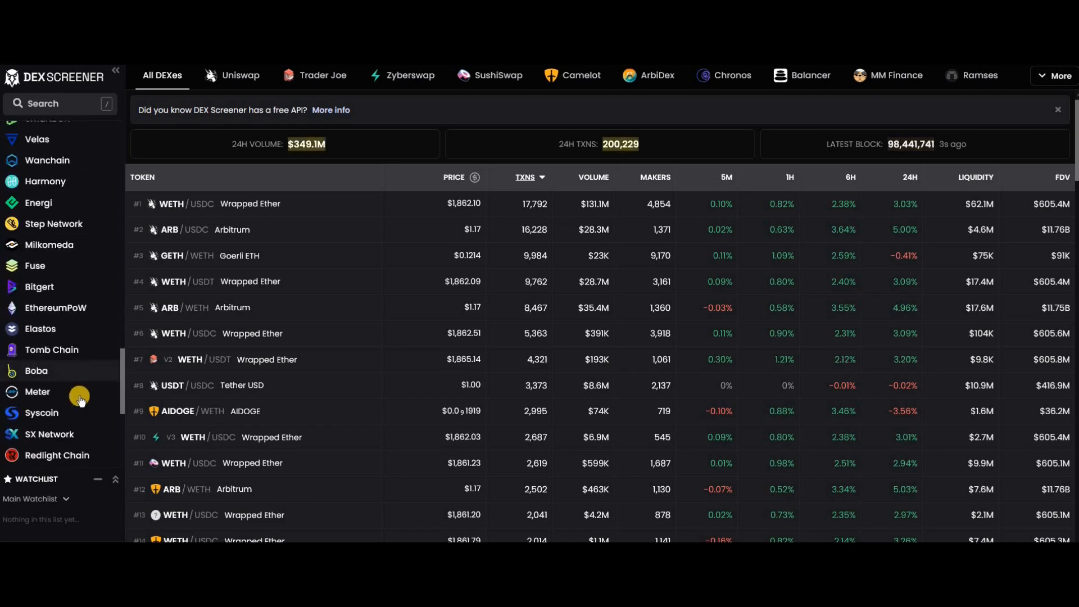
scroll(down, 3)
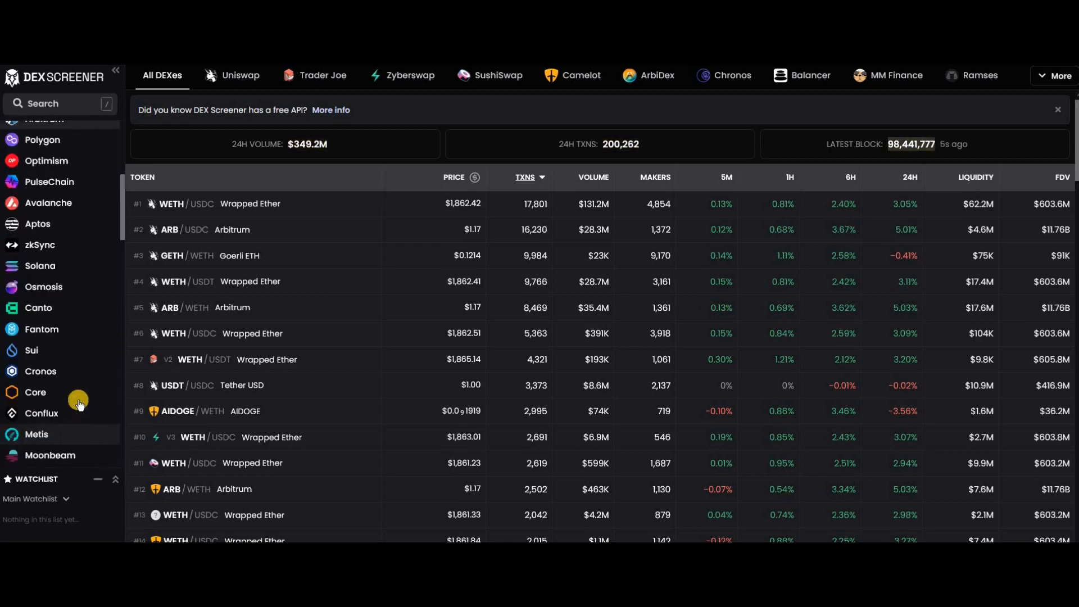
scroll(up, 3)
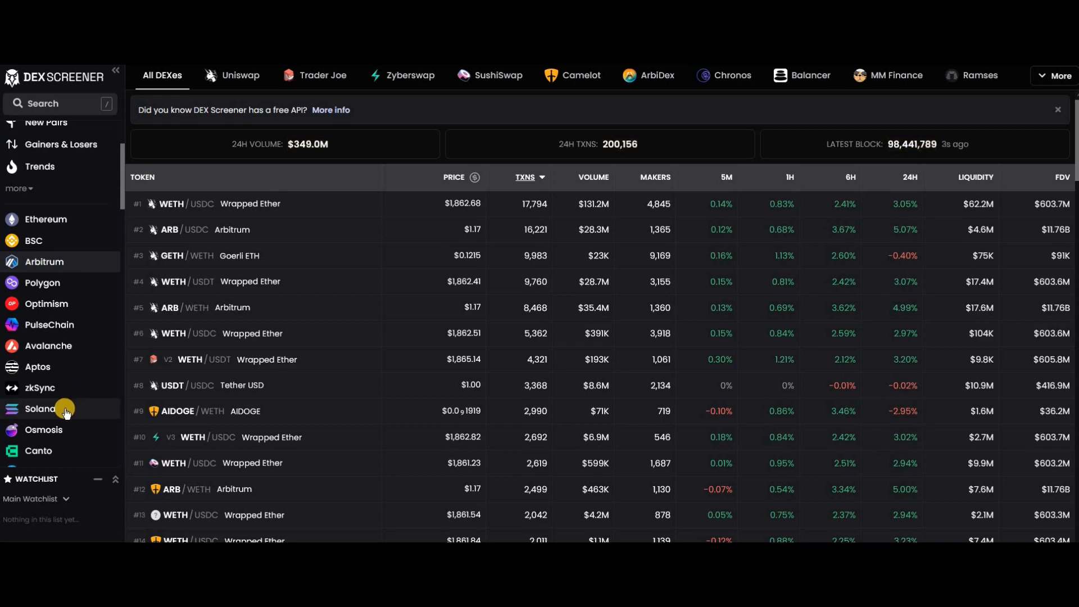
mouse_move(71, 282)
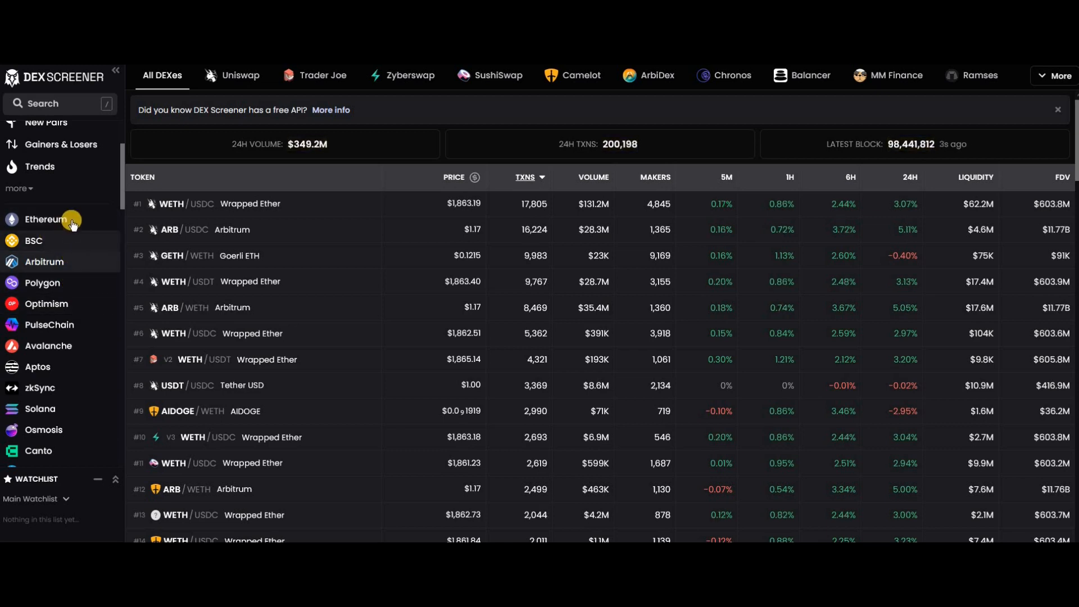
mouse_move(59, 245)
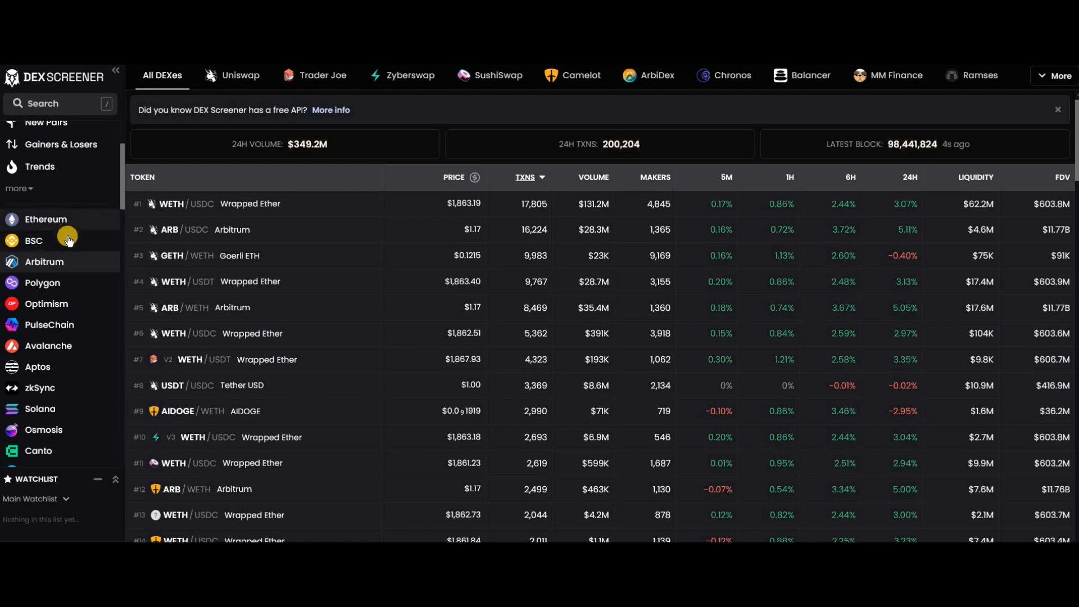
mouse_move(66, 325)
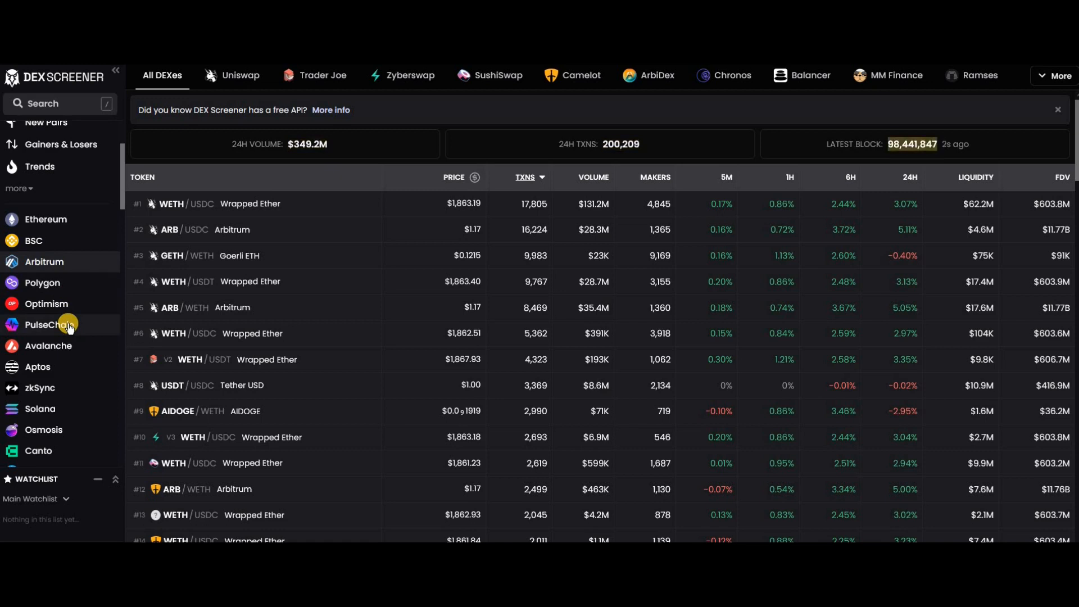
mouse_move(68, 338)
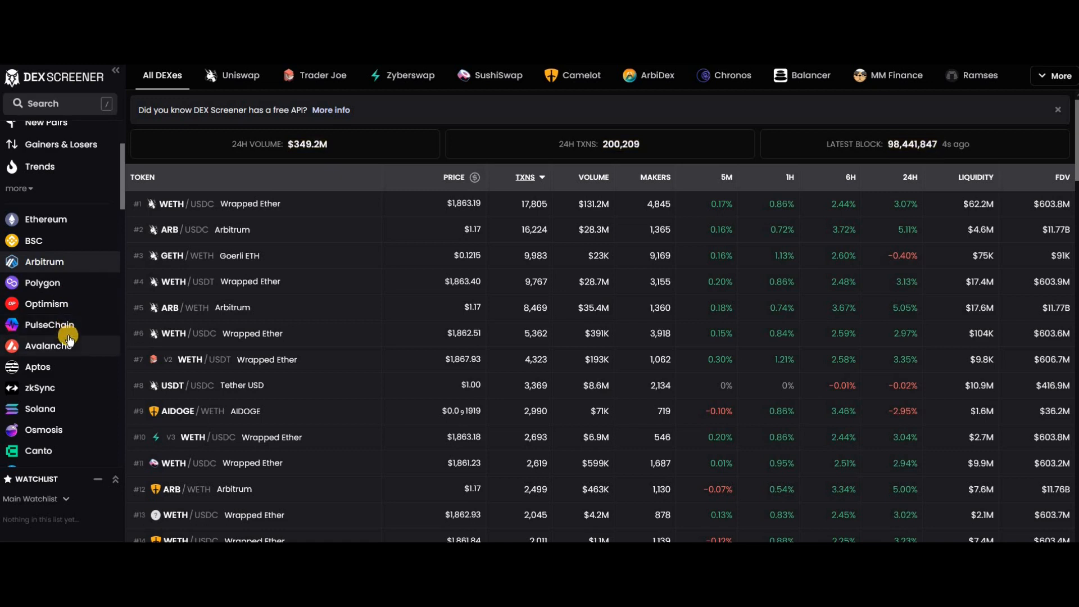
mouse_move(63, 304)
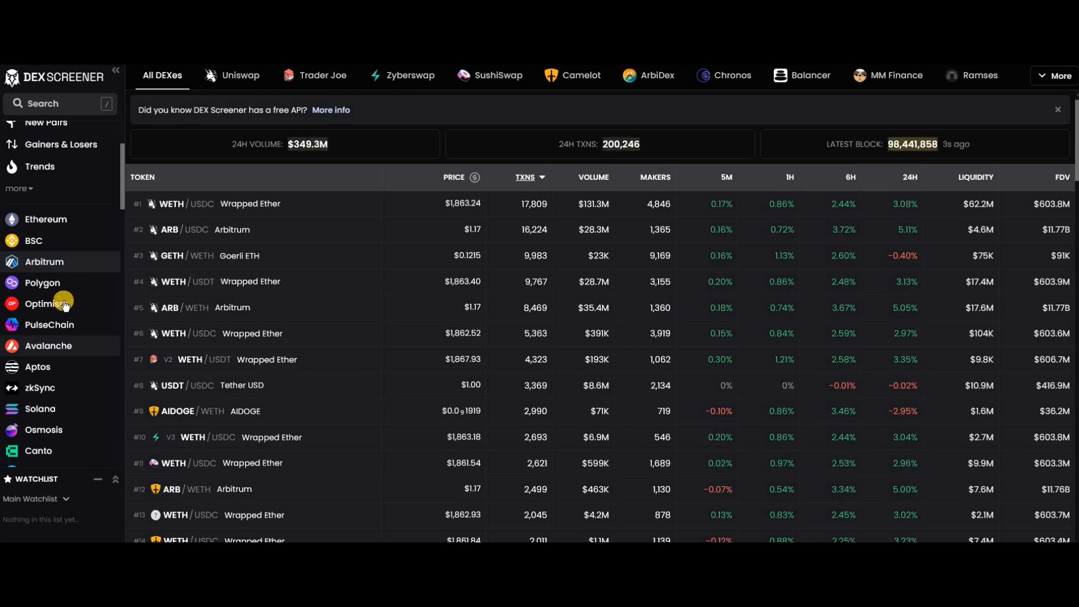
mouse_move(86, 223)
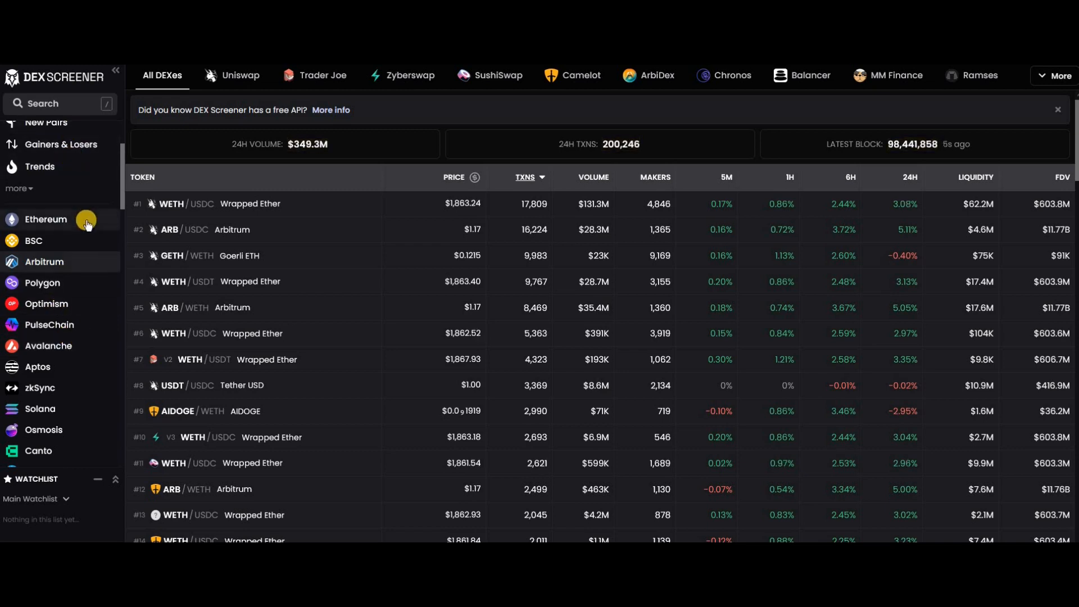
mouse_move(140, 227)
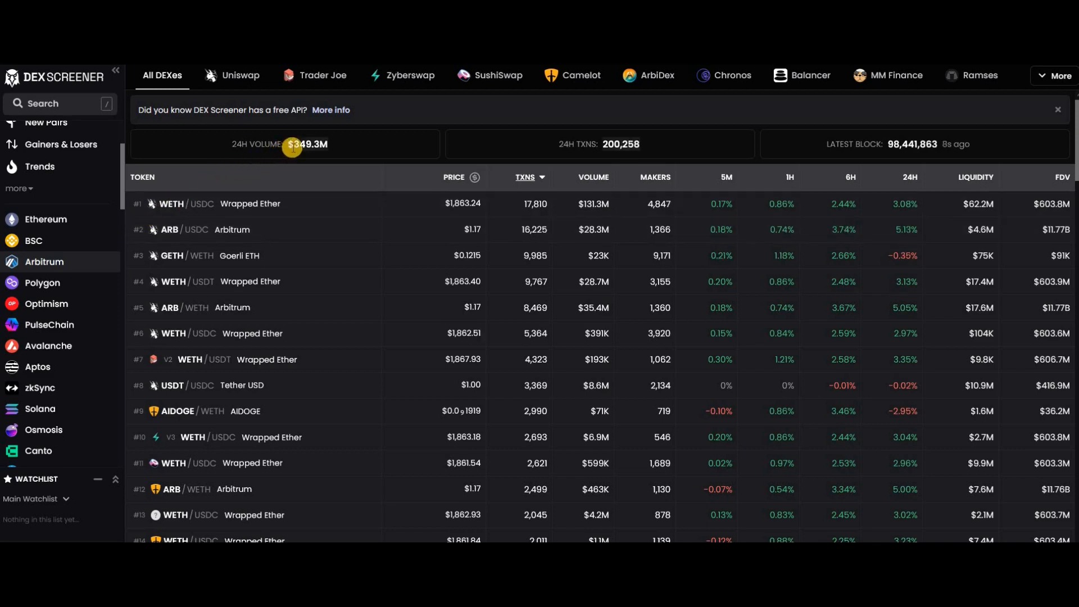
mouse_move(47, 377)
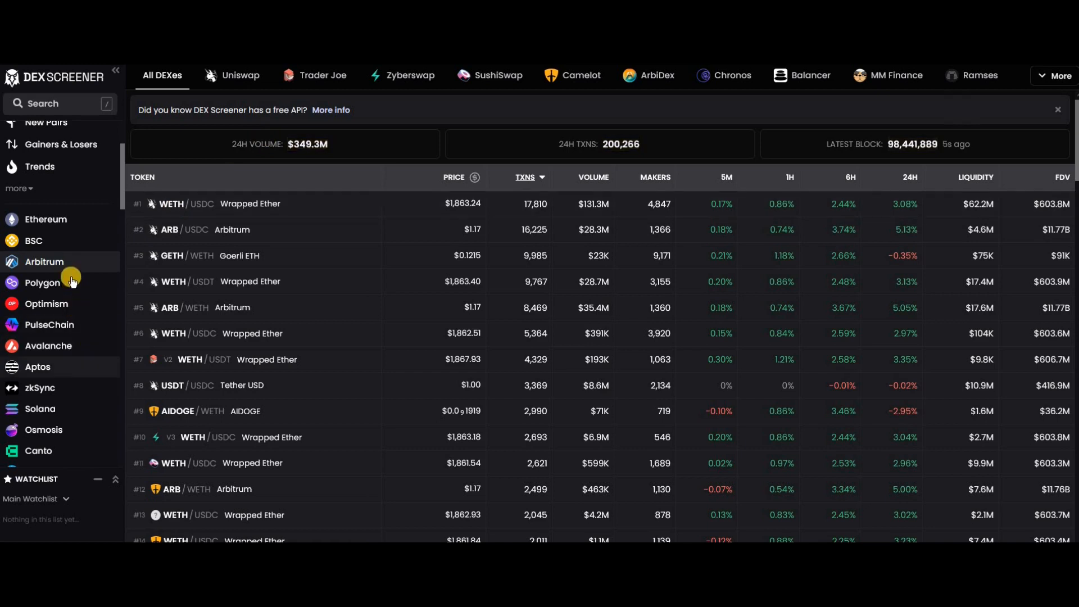
click(46, 218)
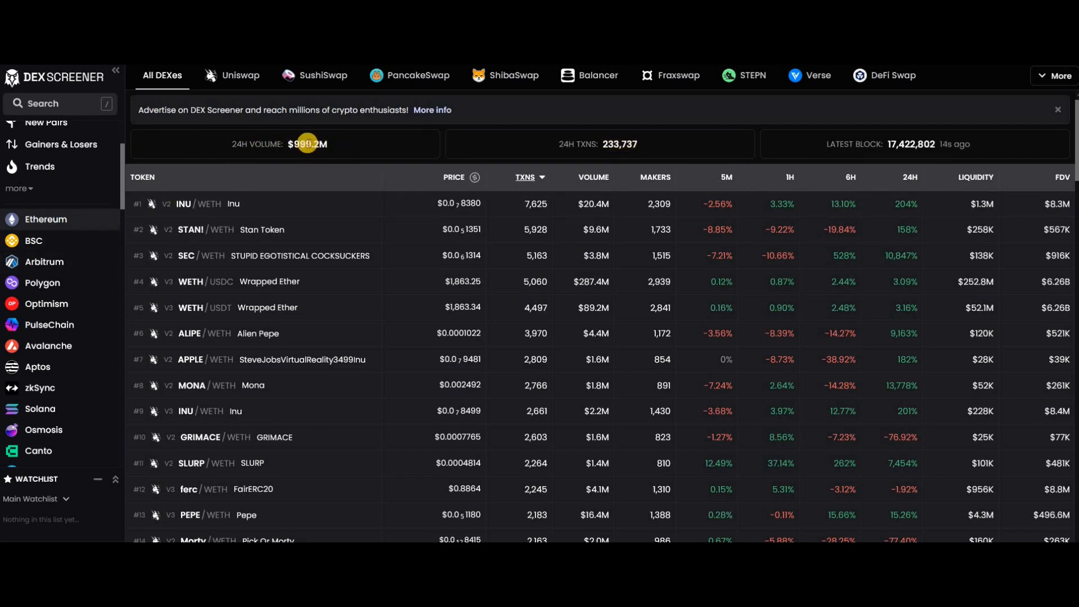
click(33, 240)
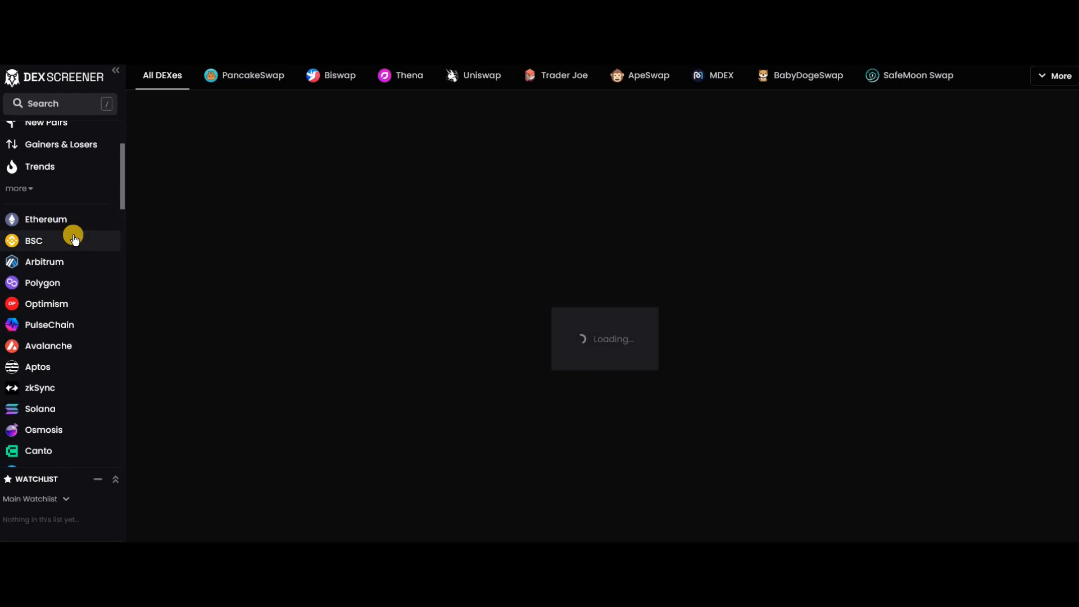
click(34, 240)
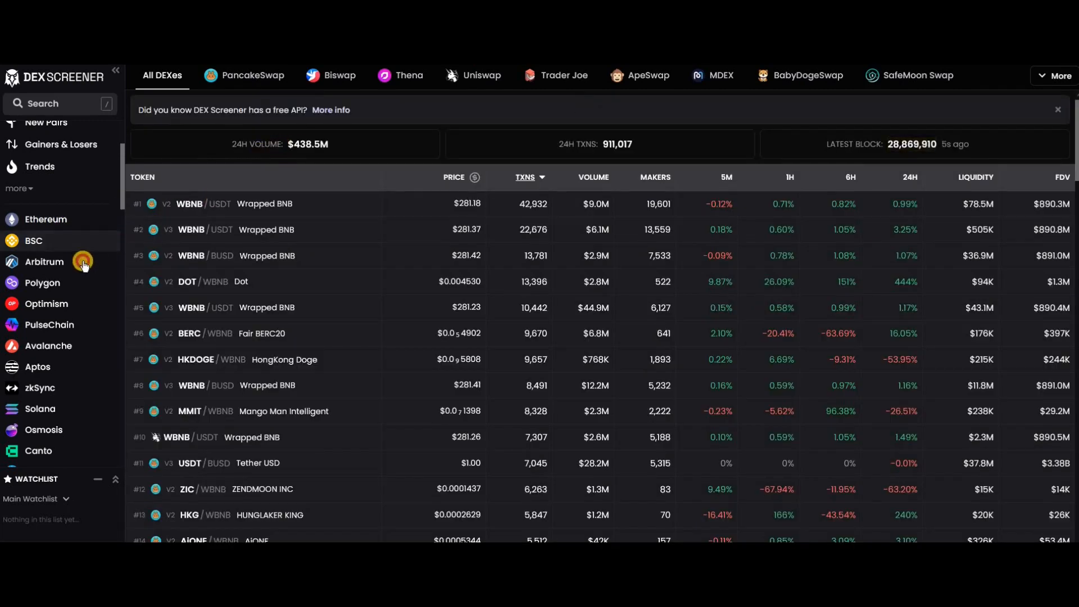
click(43, 262)
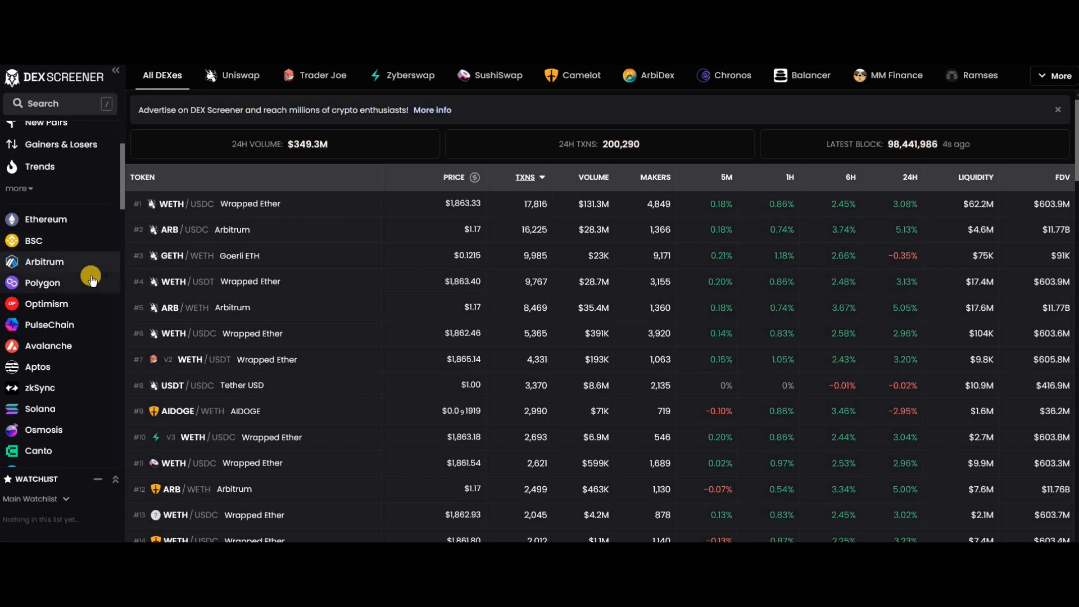
mouse_move(83, 267)
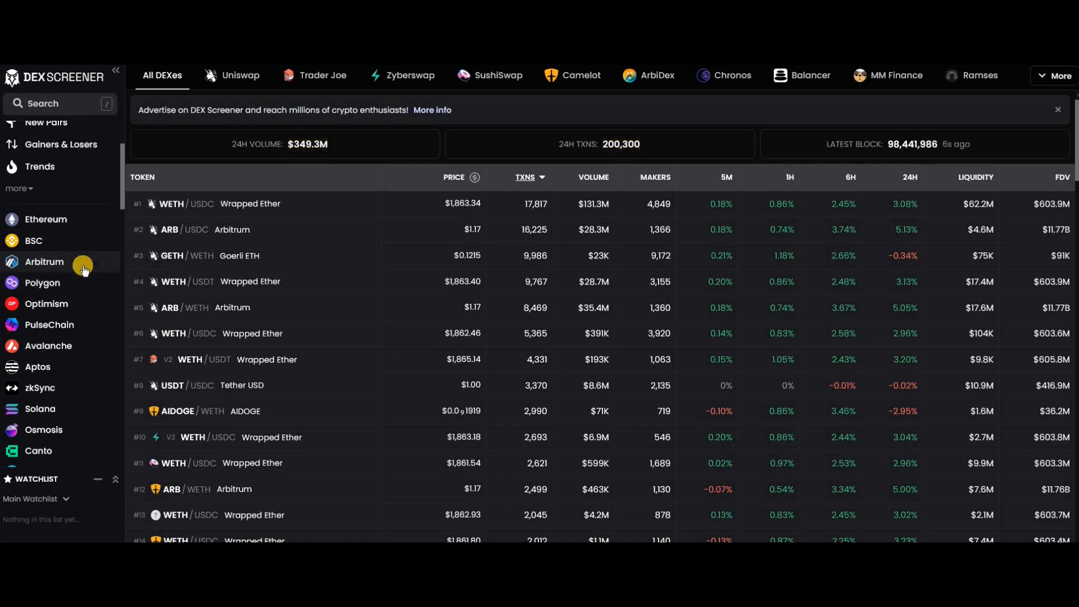
- View the Polygon and Optimism pairs, then PulseChain's, where PulseX is the only DEX
click(42, 283)
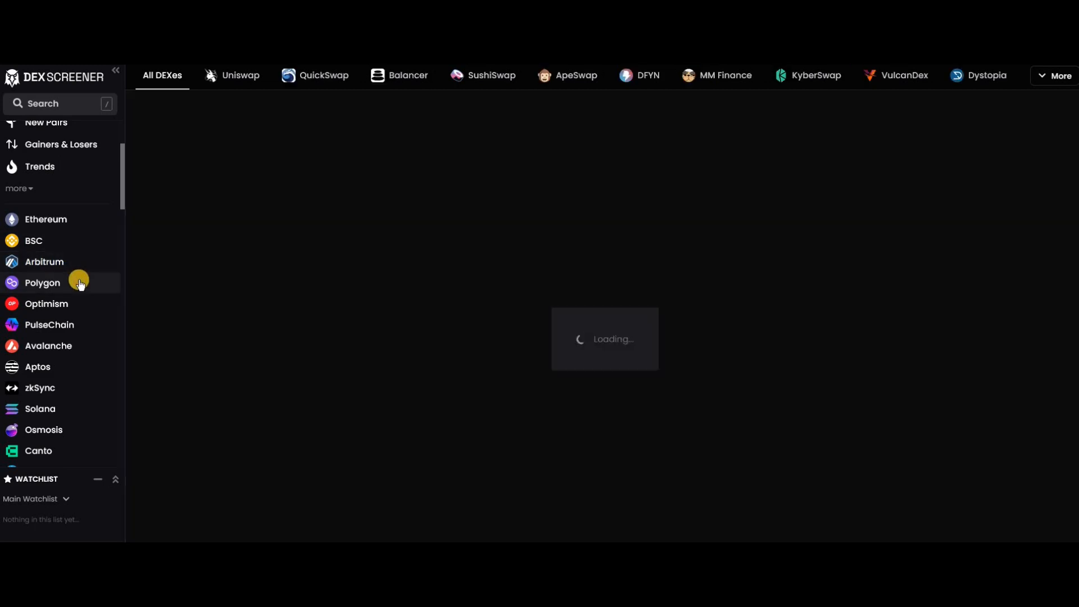
click(42, 287)
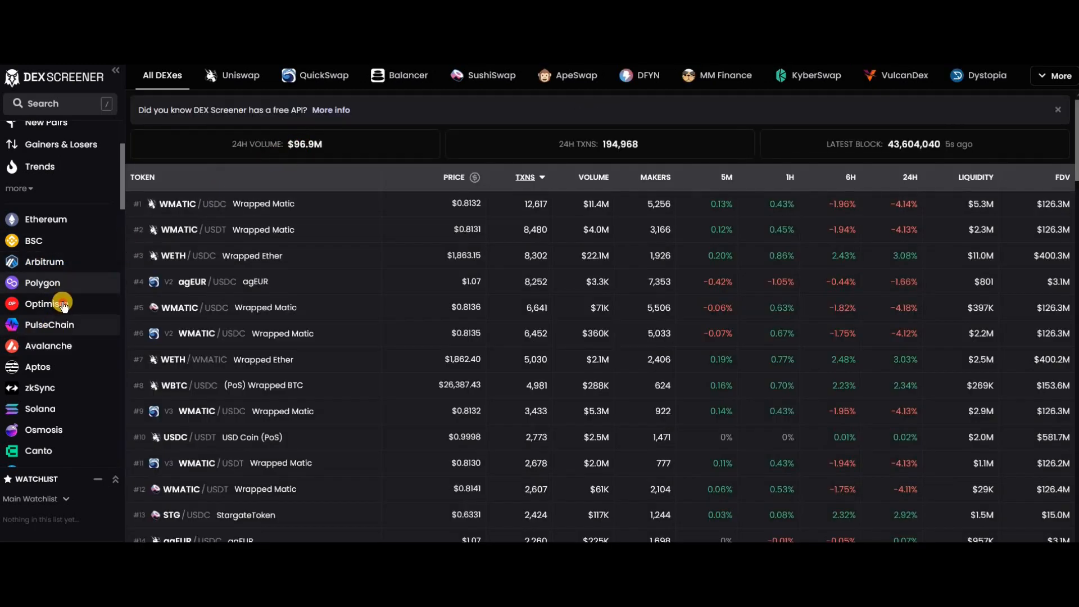
click(46, 303)
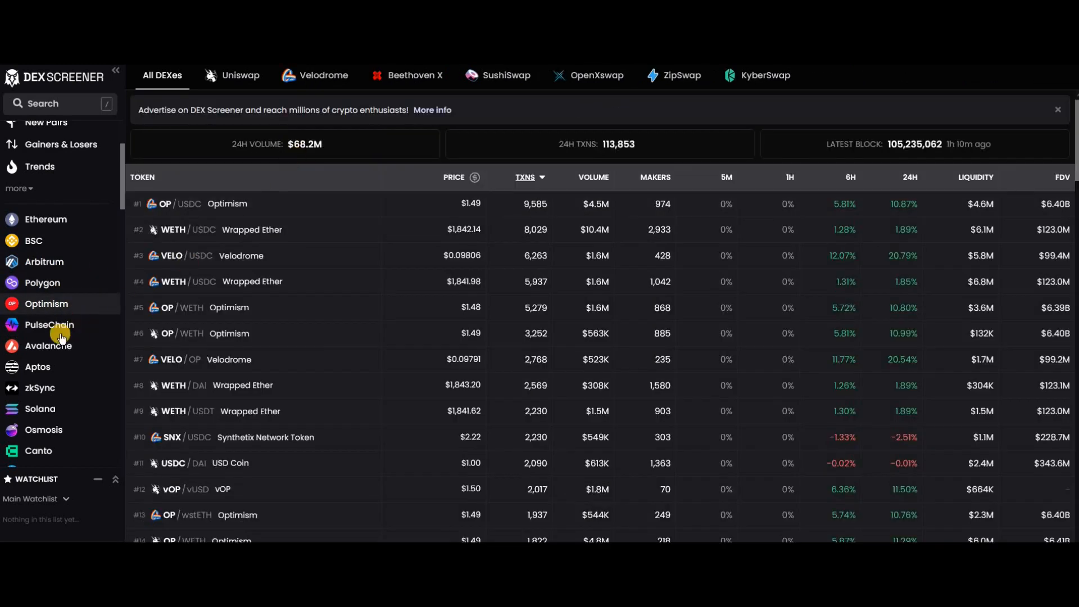
click(49, 324)
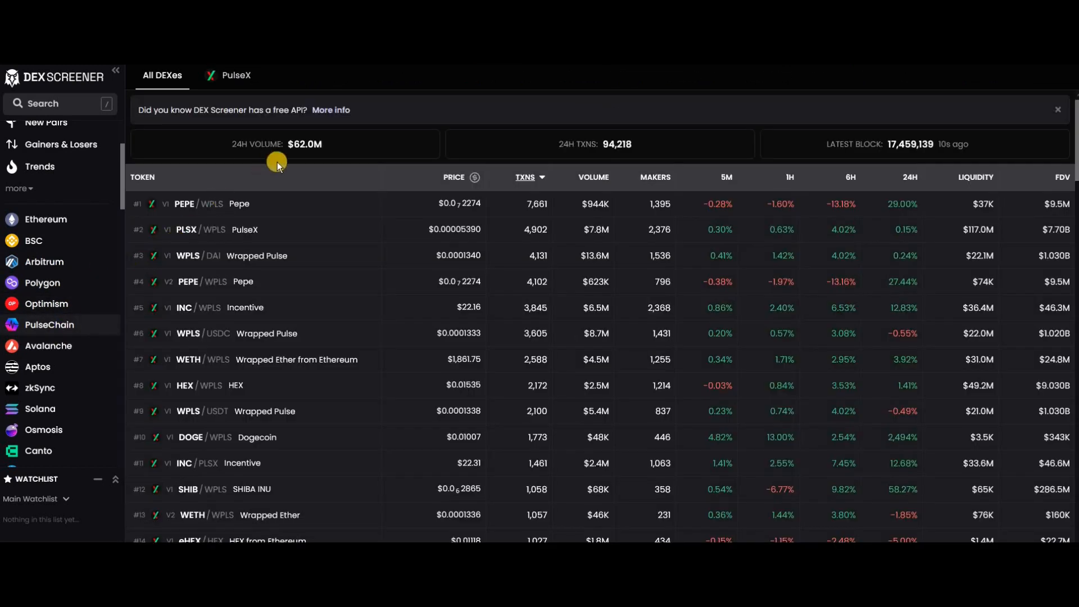
mouse_move(67, 333)
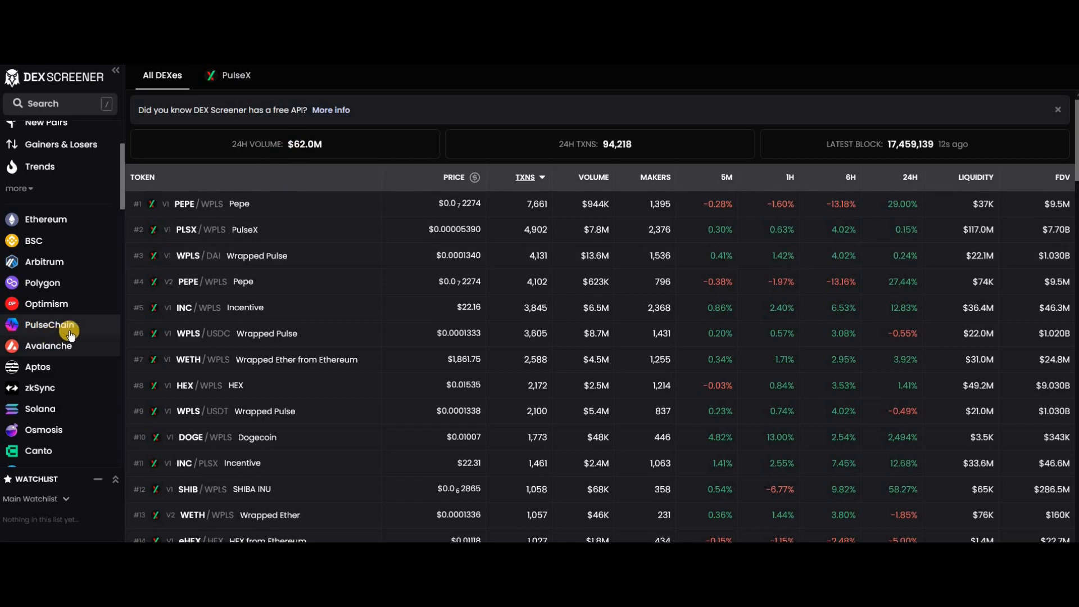
mouse_move(63, 303)
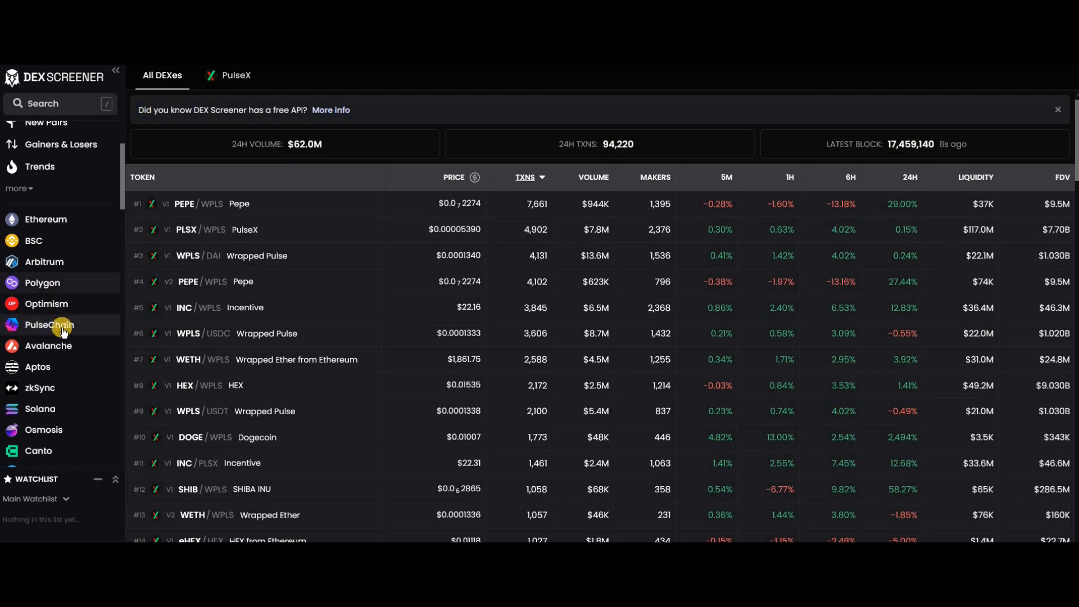
mouse_move(69, 229)
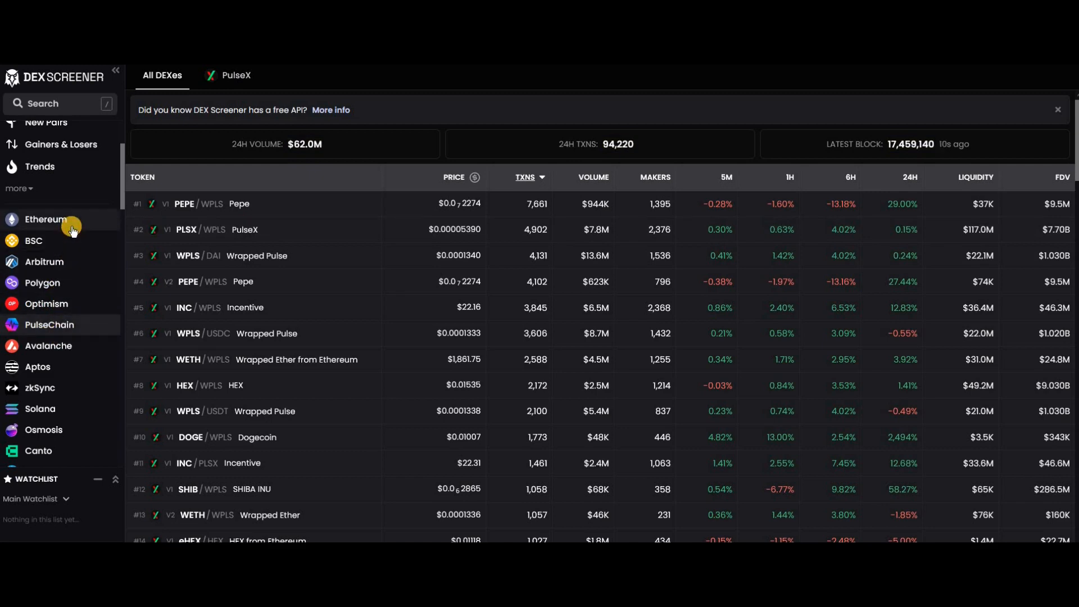
click(46, 219)
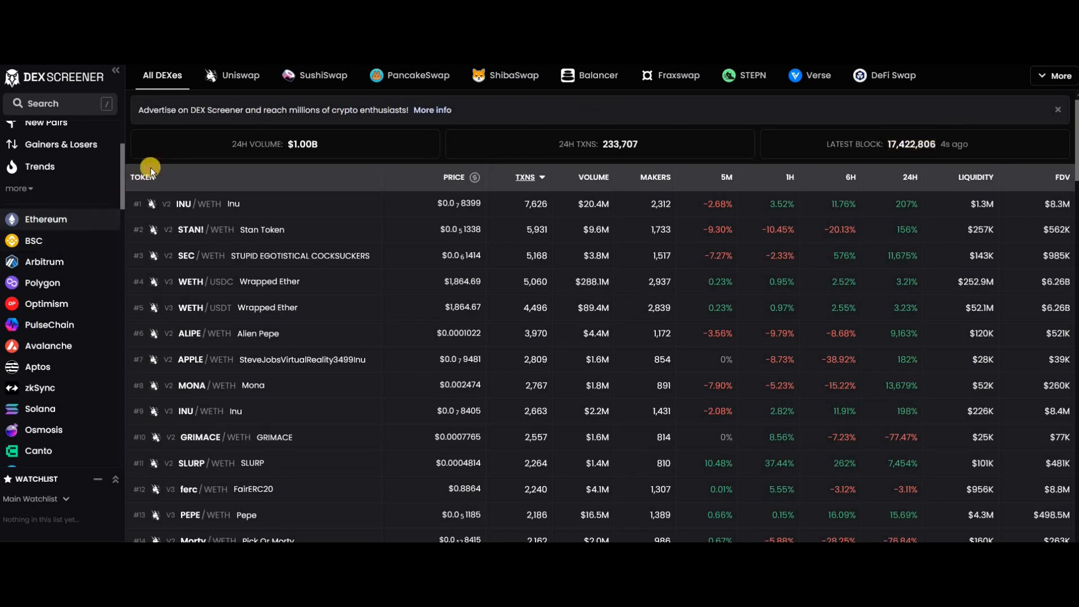
mouse_move(159, 144)
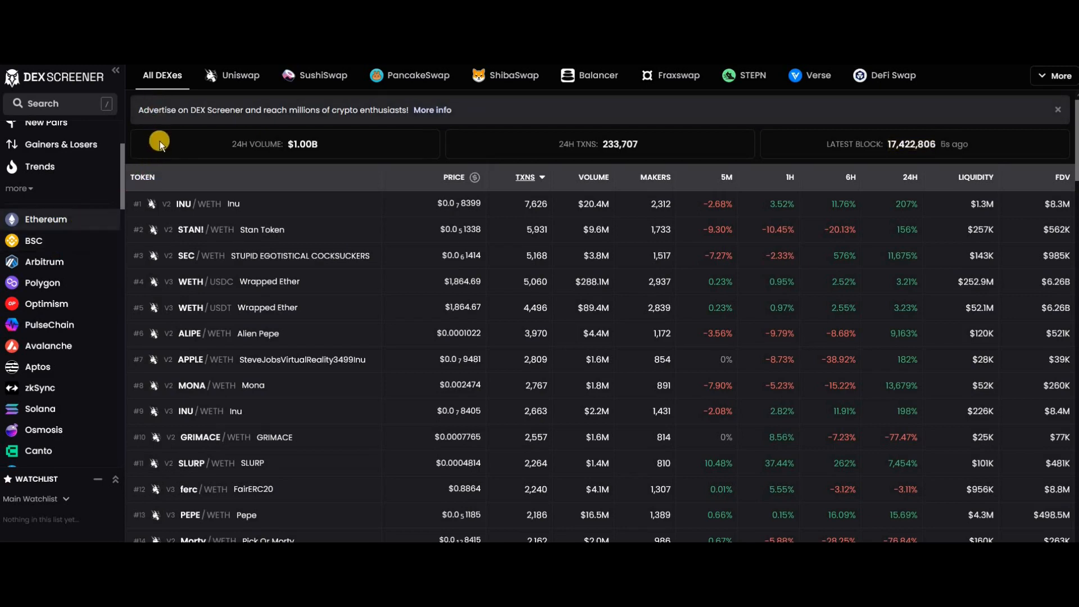
mouse_move(71, 219)
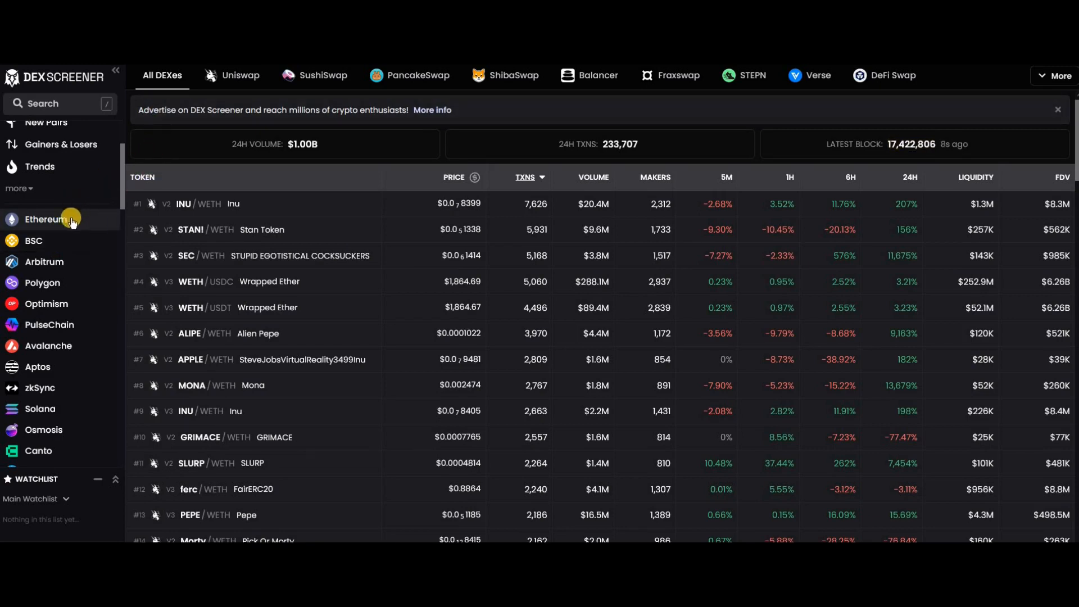
mouse_move(158, 102)
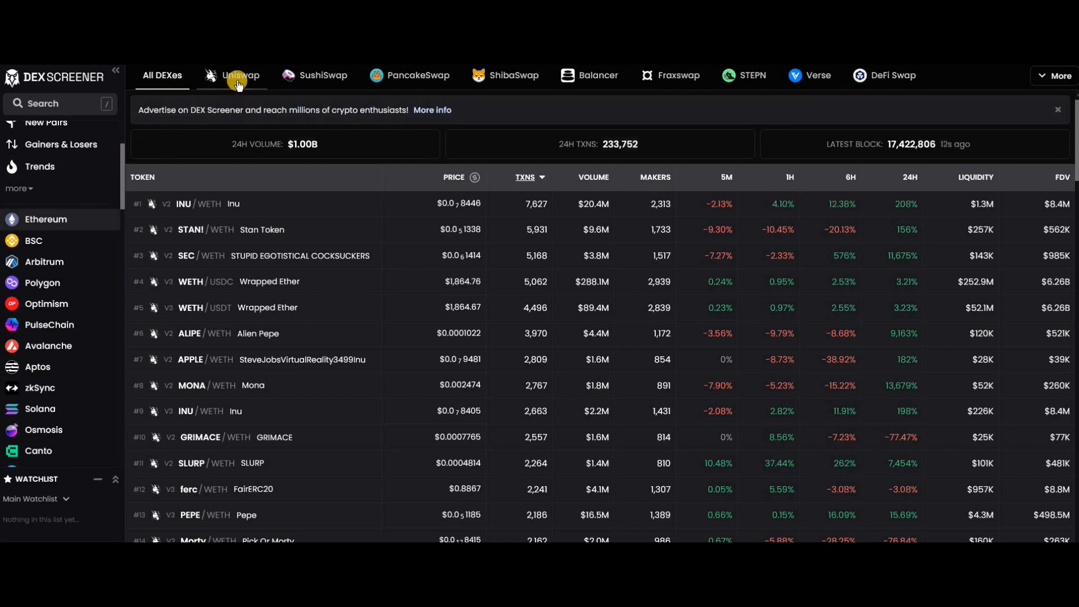
mouse_move(433, 79)
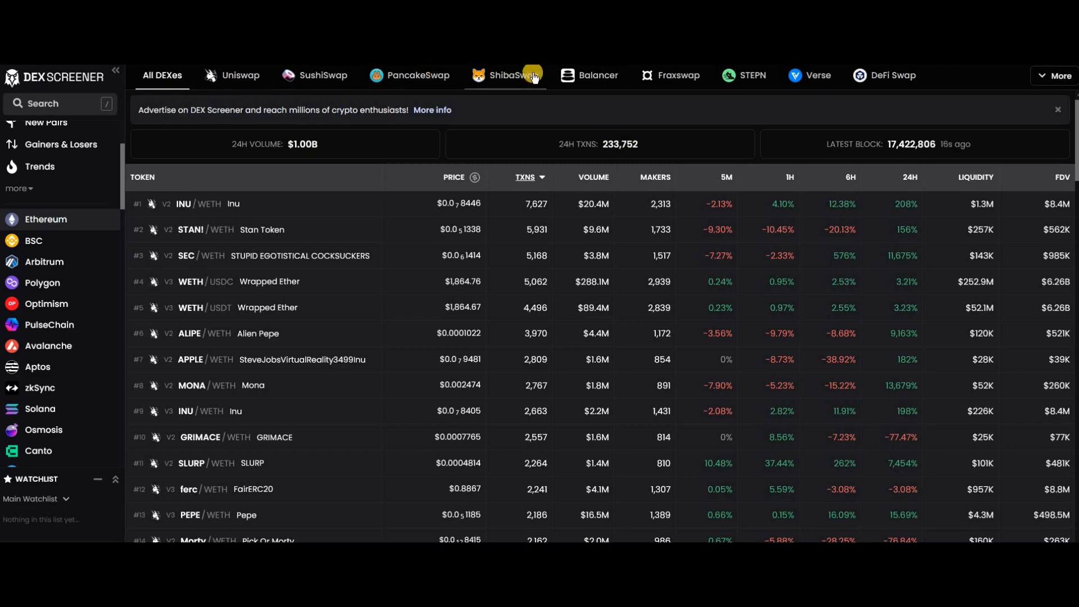
mouse_move(890, 81)
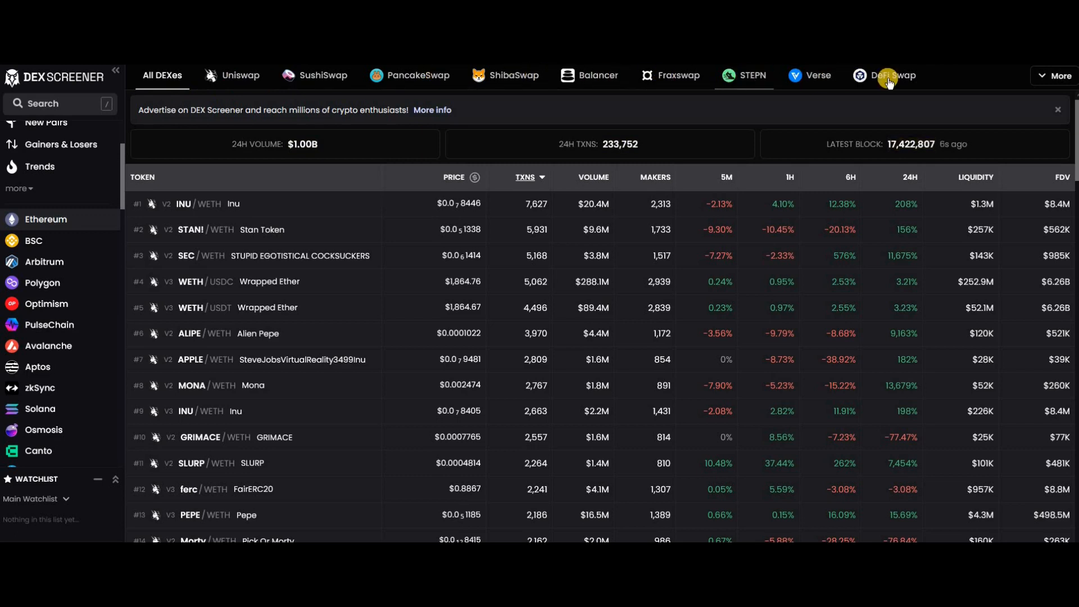
mouse_move(1057, 76)
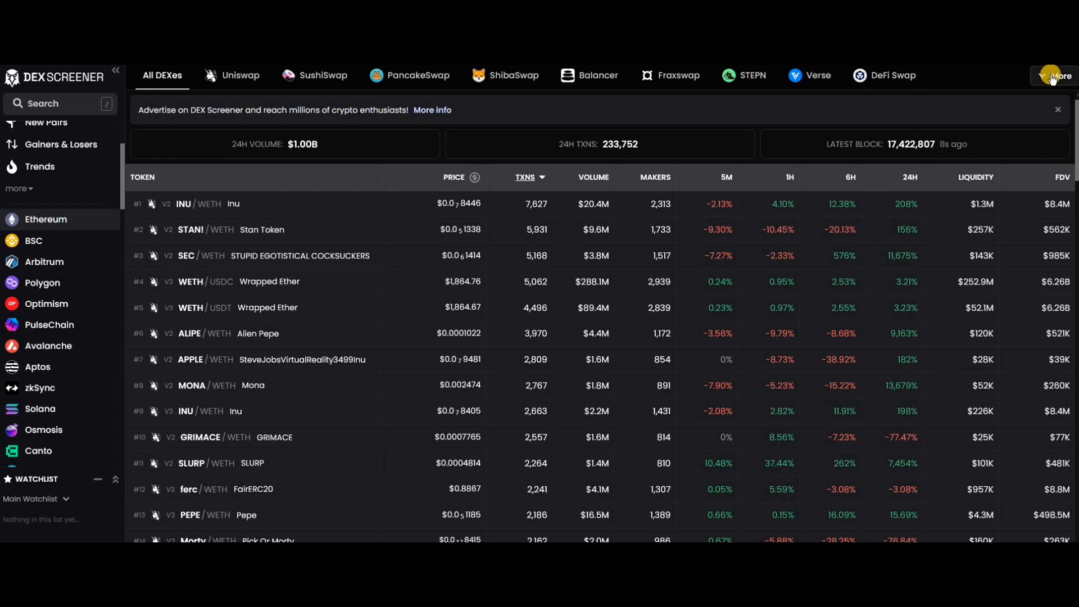
click(1058, 74)
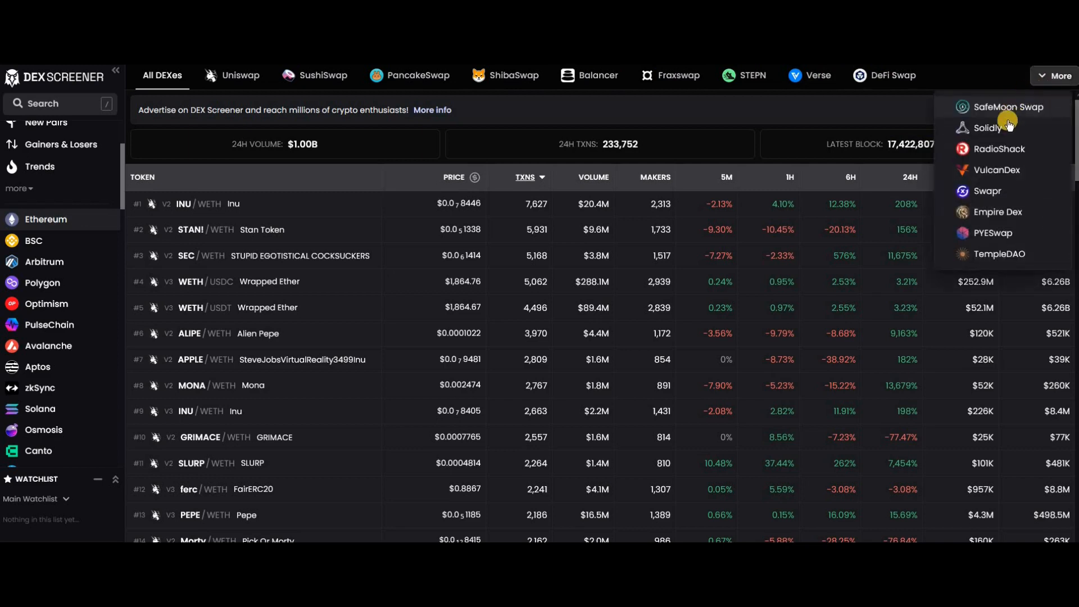
mouse_move(1013, 248)
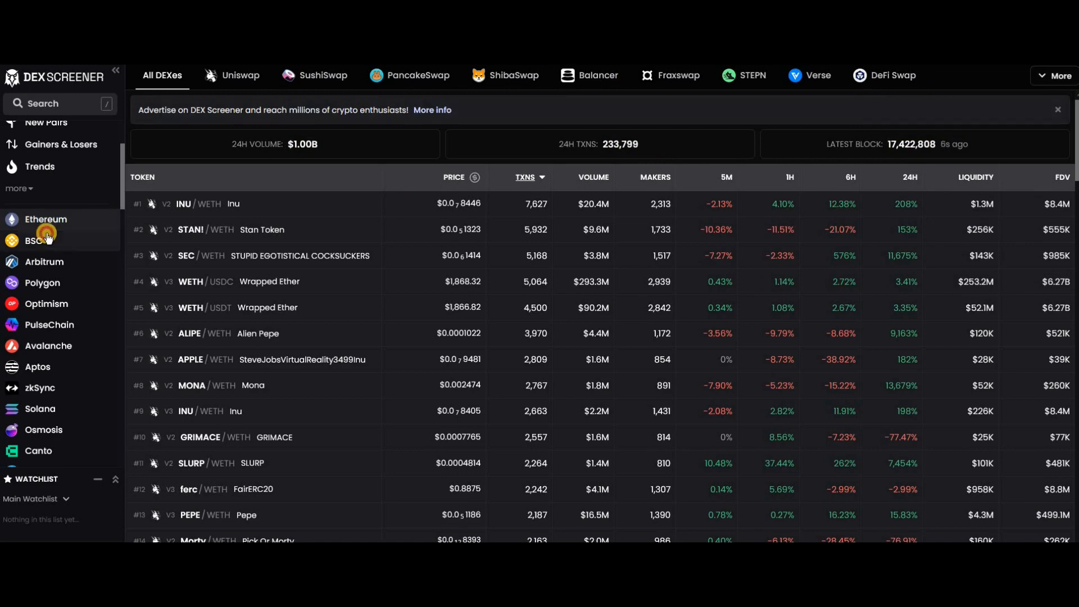
- Open BSC's pairs, expand and dismiss its extra DEX list, then switch to Arbitrum
click(33, 240)
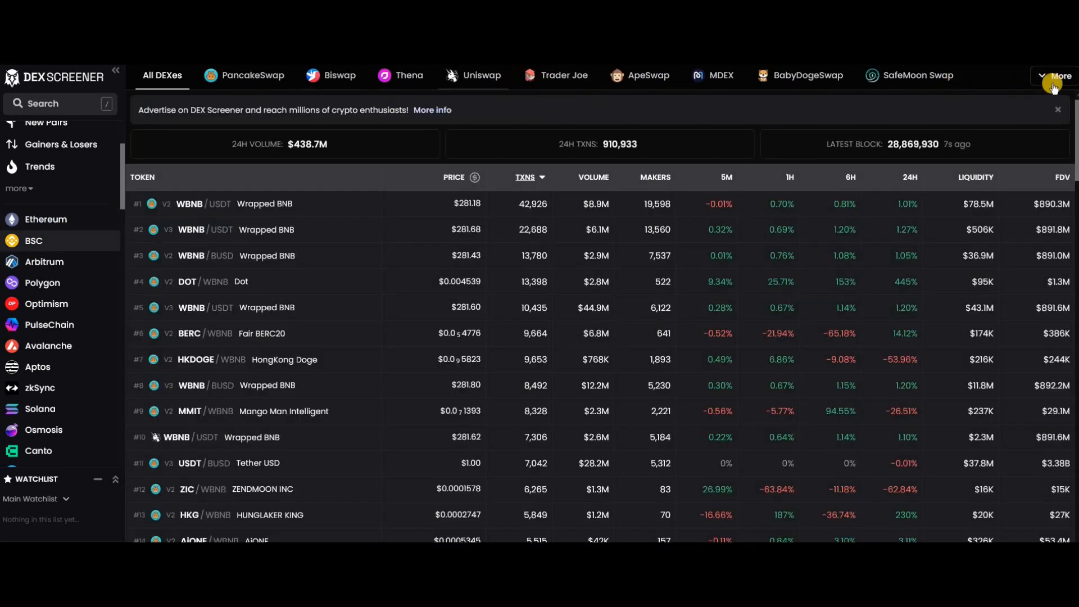
click(1059, 75)
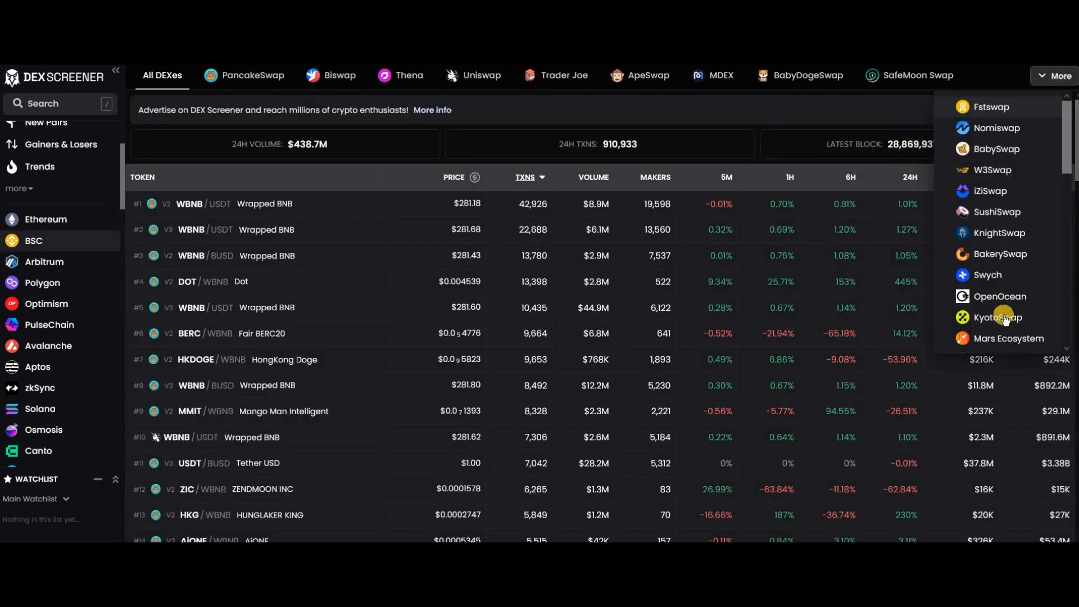
click(452, 110)
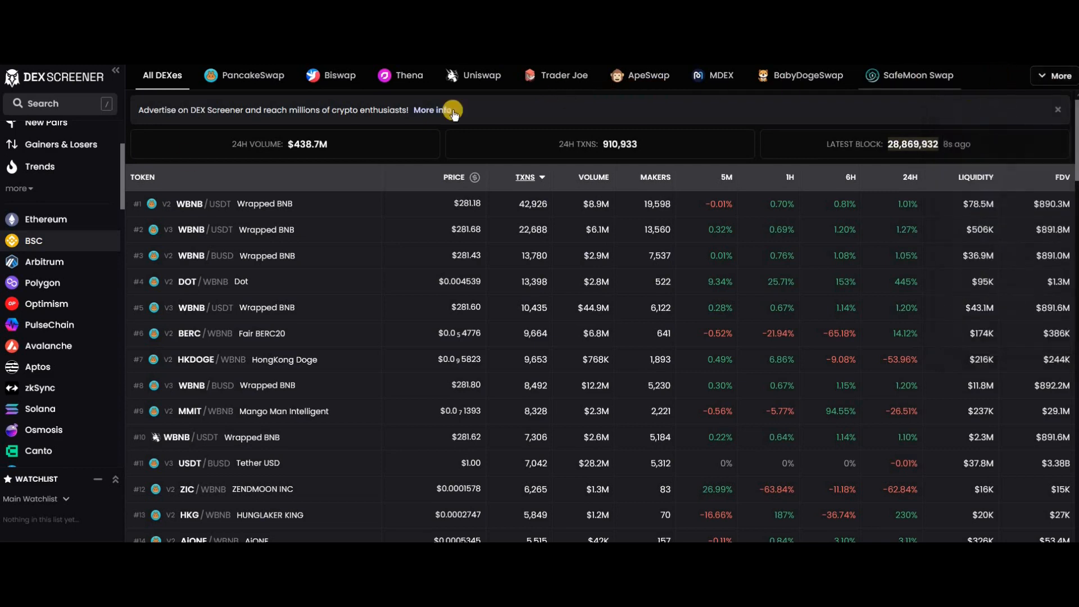
click(43, 261)
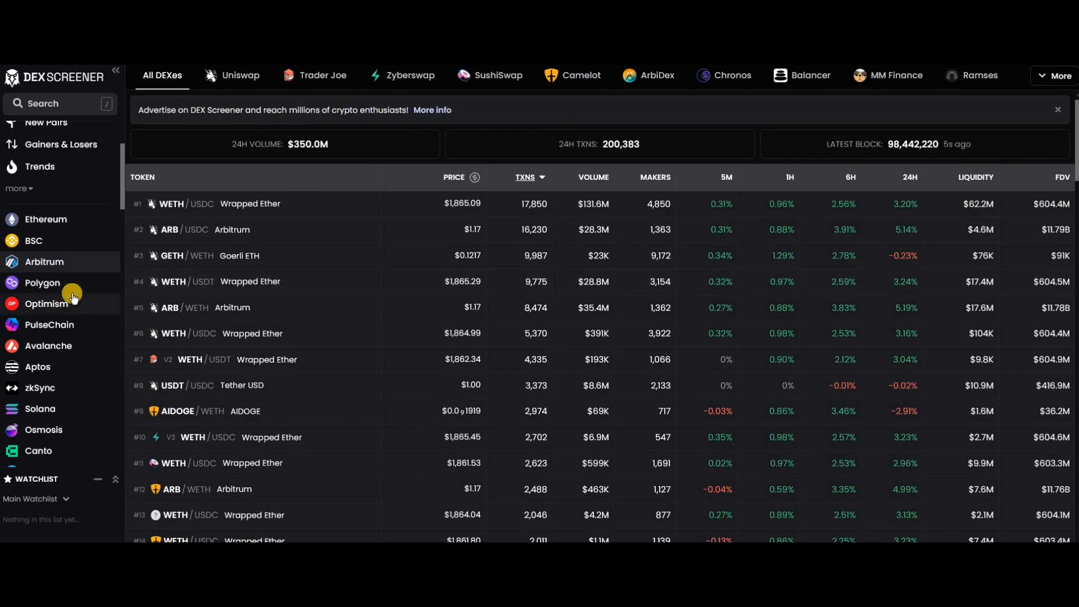
- Switch through Polygon and Optimism pairs, landing on PulseChain's PulseX-only table
click(42, 282)
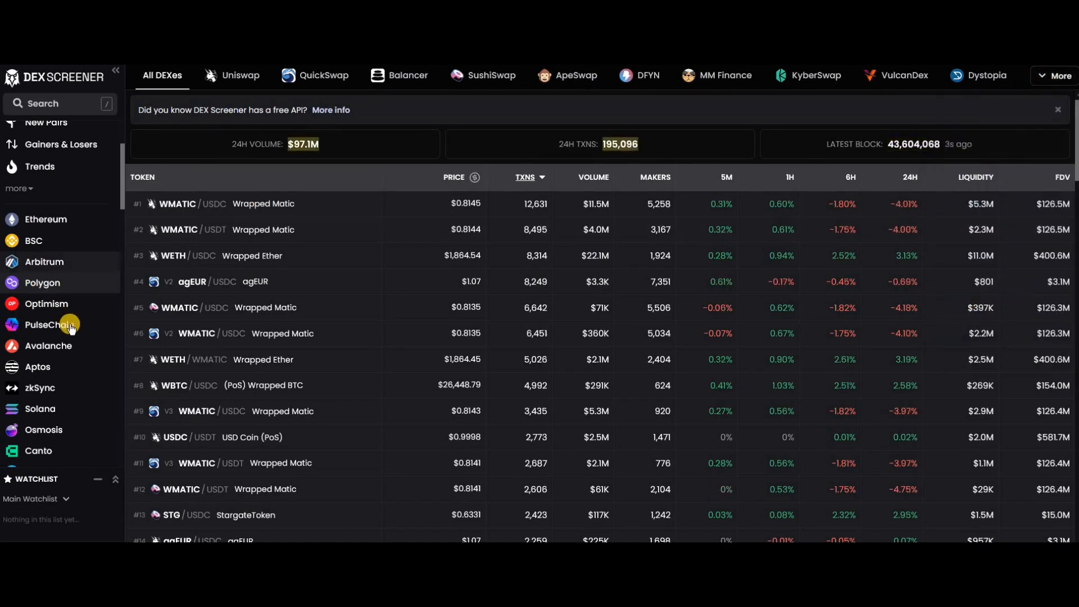
click(46, 303)
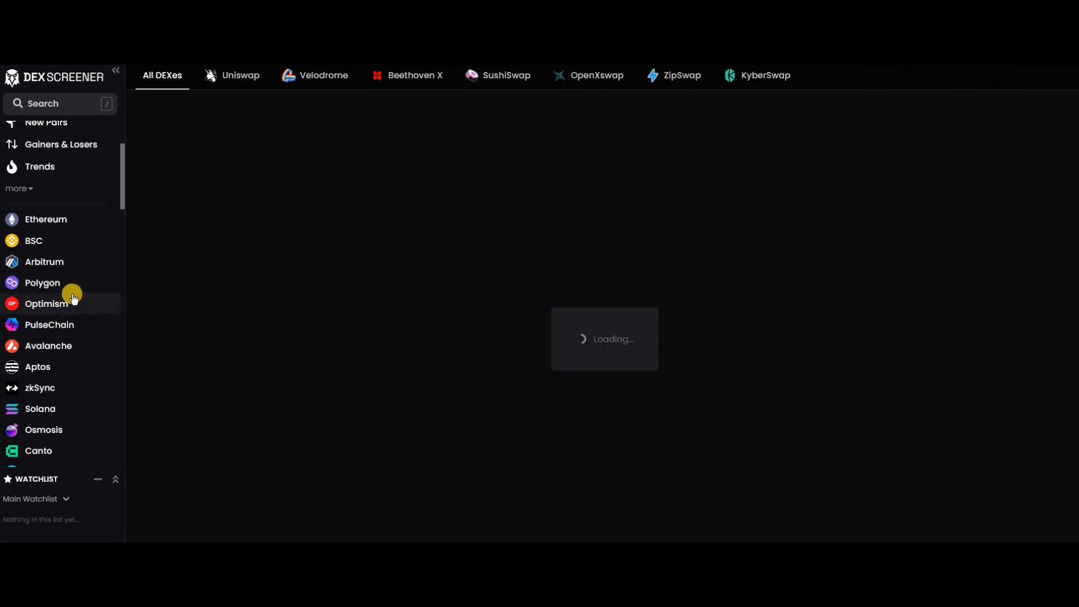
click(47, 304)
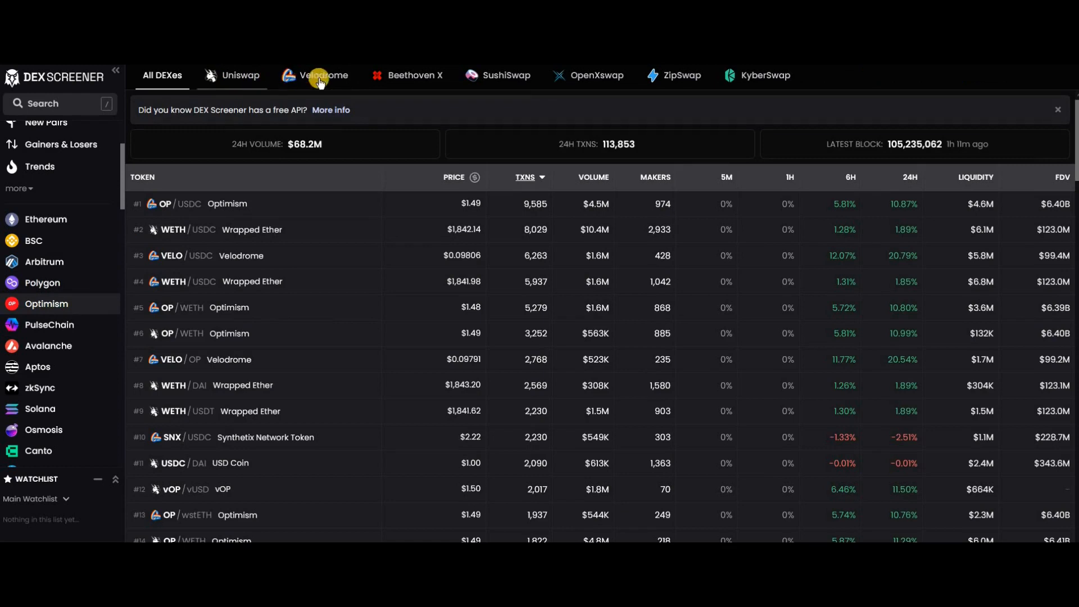
mouse_move(50, 324)
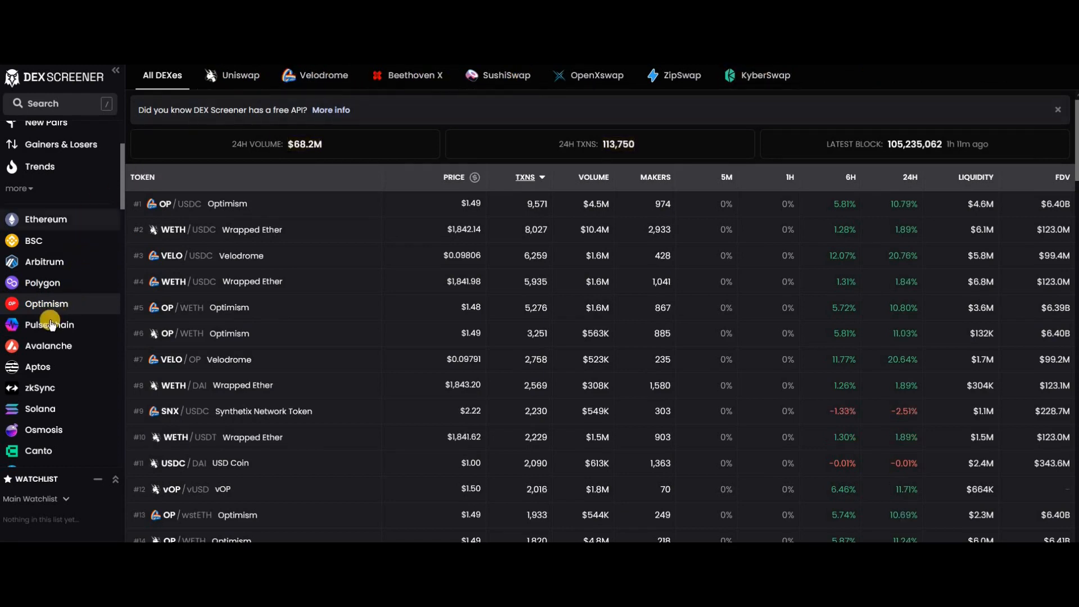
click(49, 324)
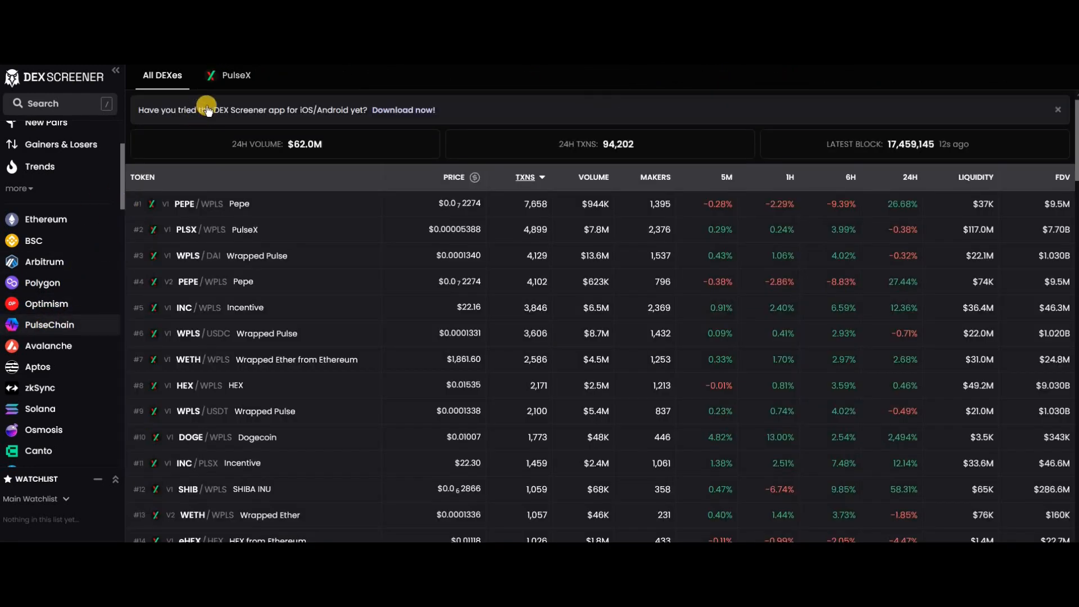
mouse_move(275, 78)
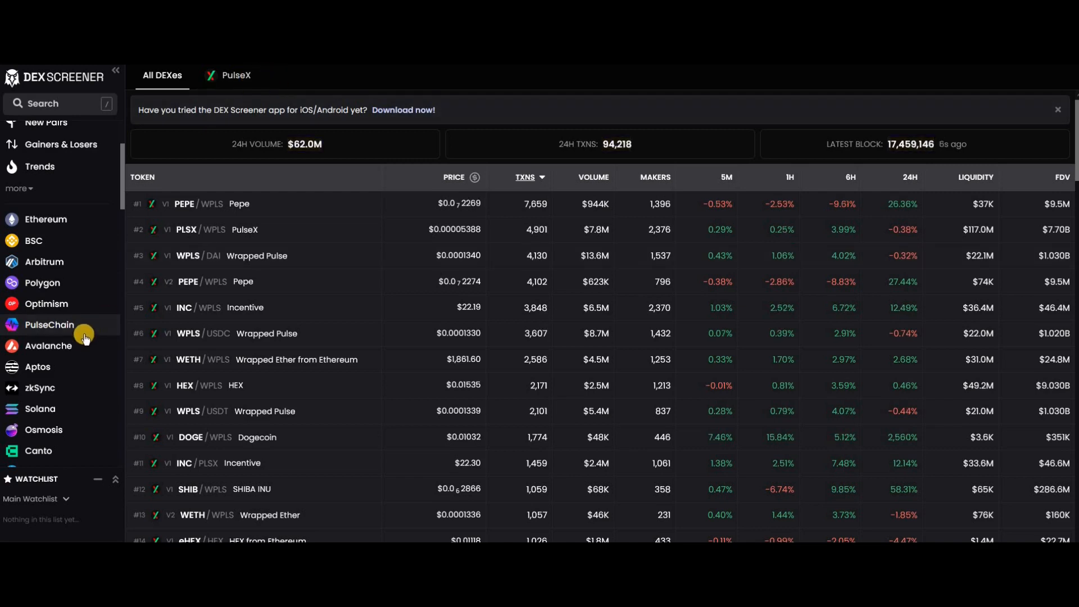
mouse_move(391, 88)
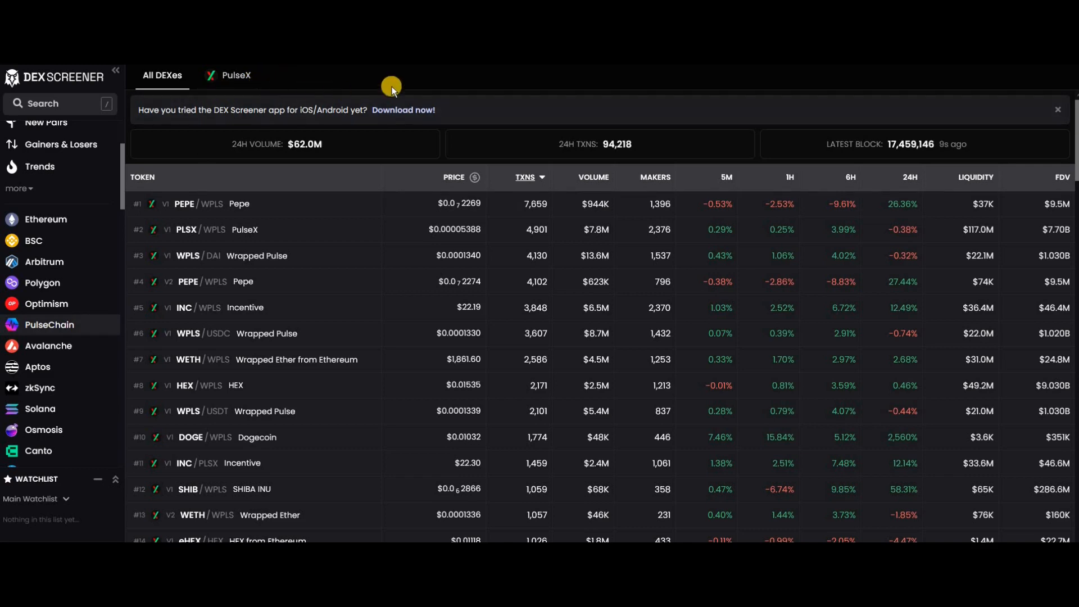
mouse_move(457, 202)
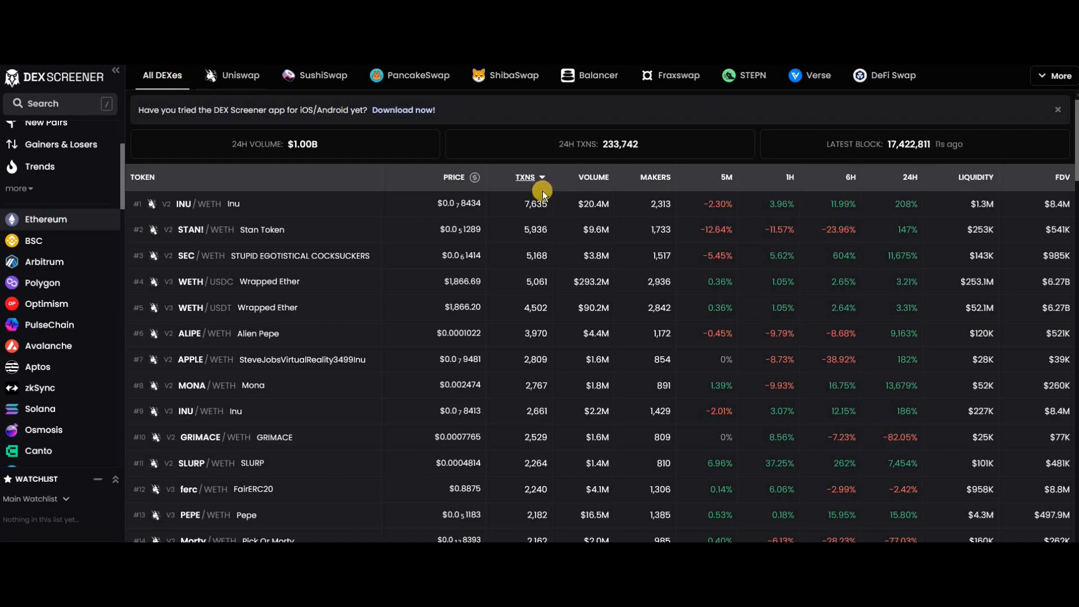
click(240, 75)
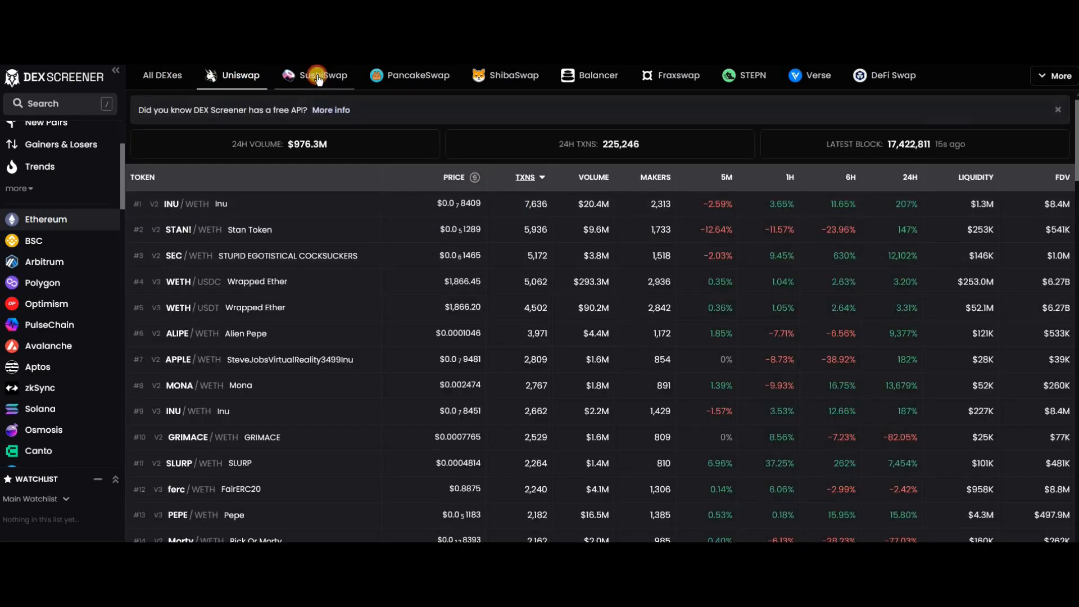
click(313, 75)
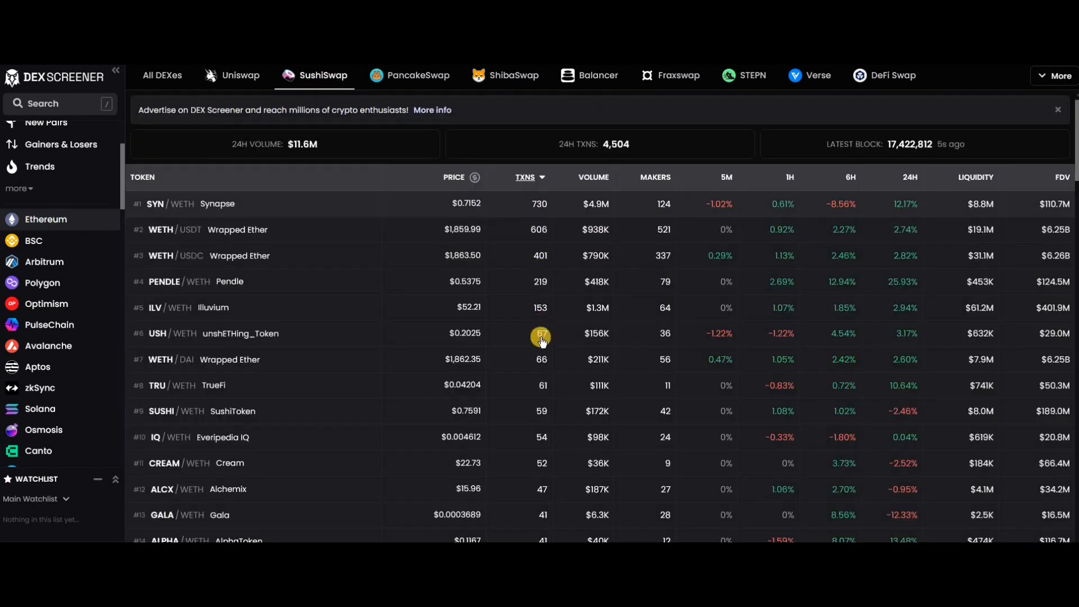
click(417, 74)
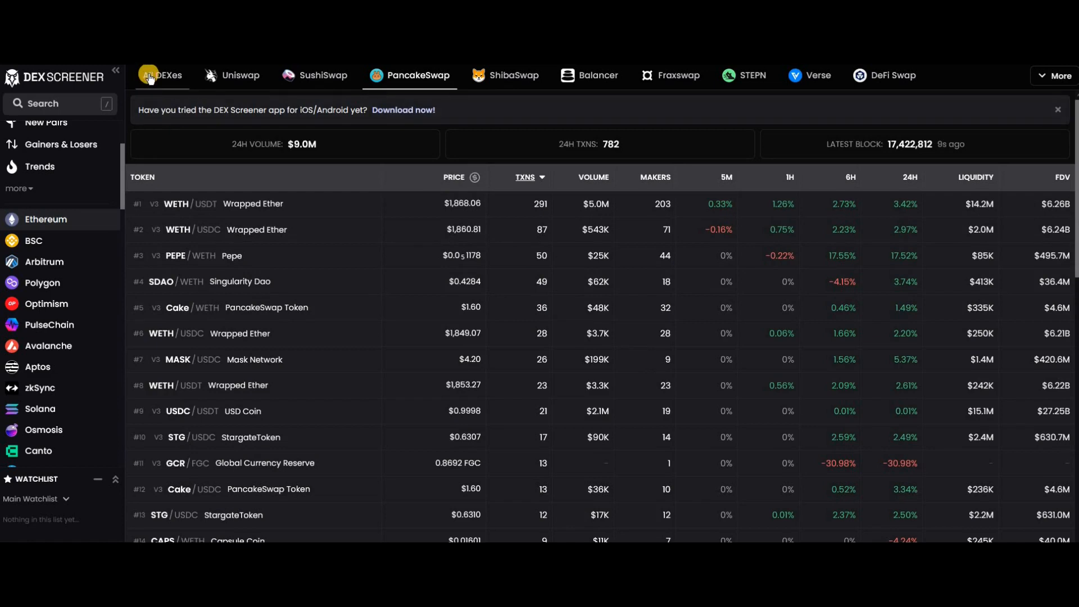
click(162, 75)
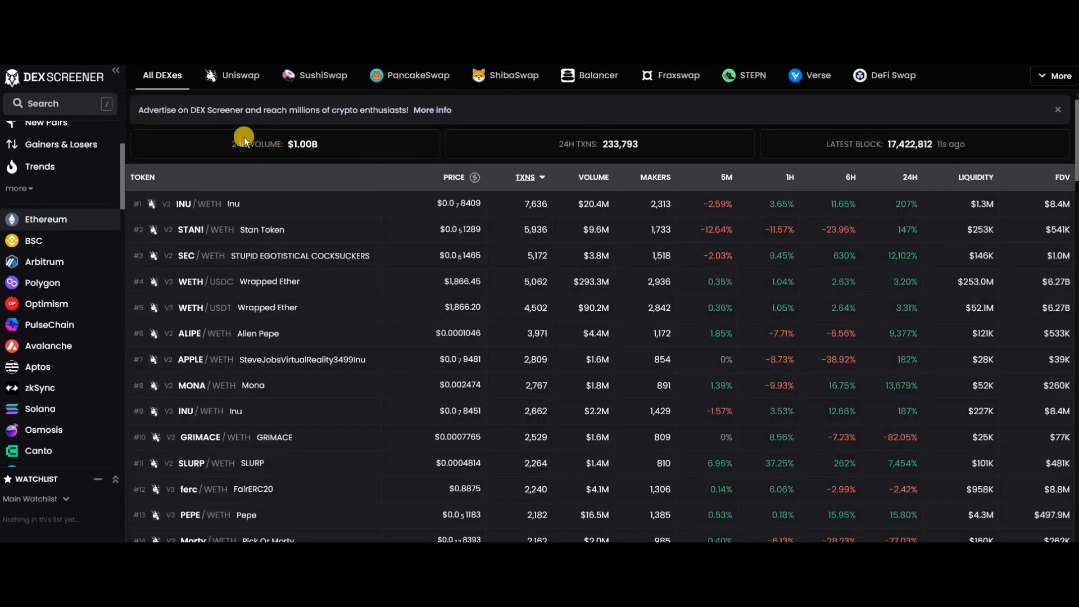
mouse_move(307, 129)
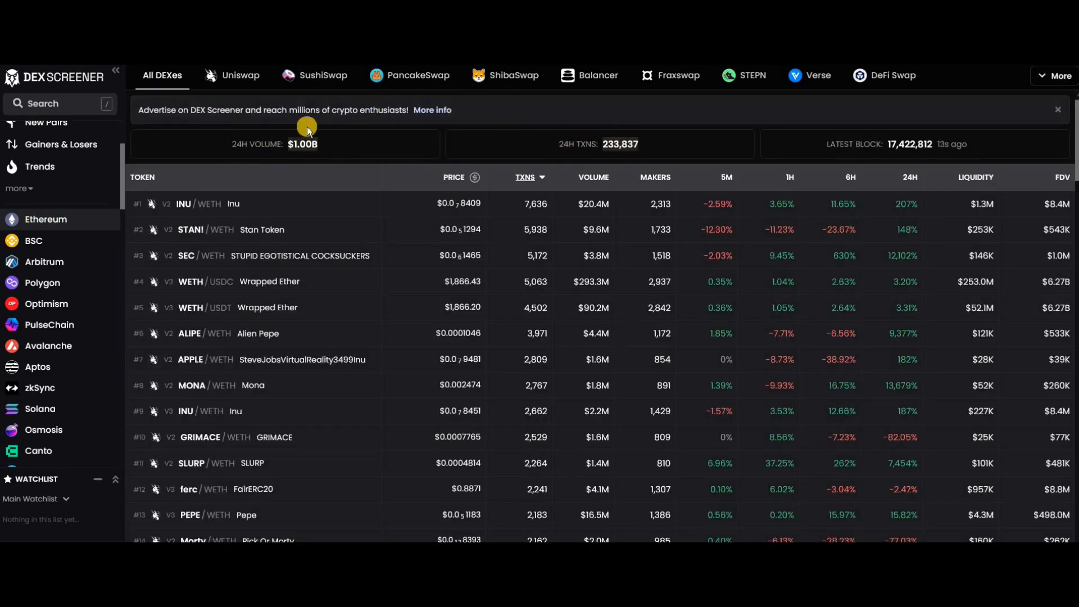
mouse_move(291, 144)
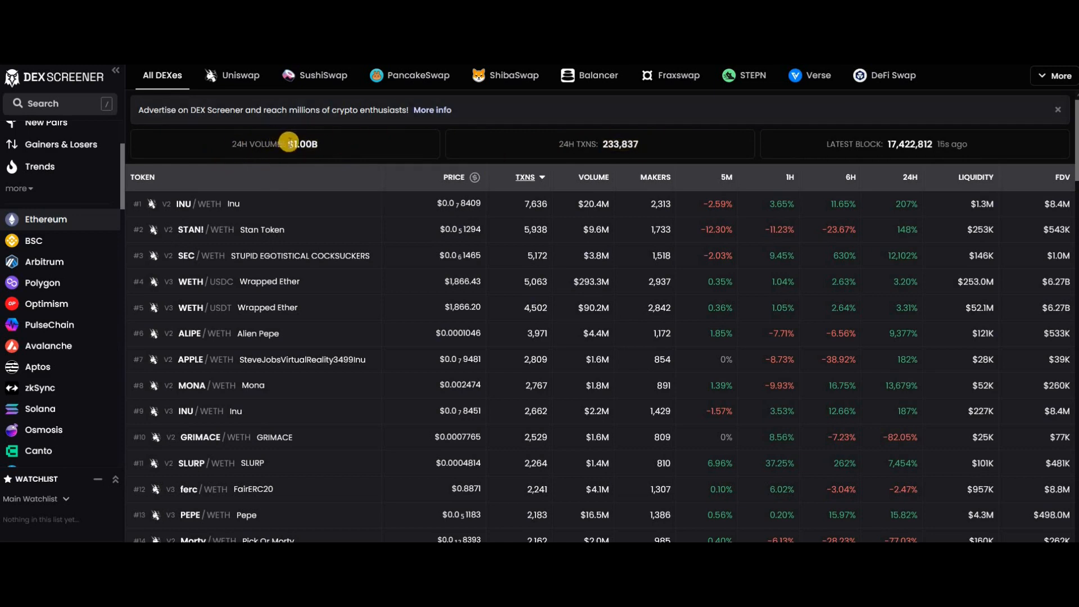
mouse_move(555, 152)
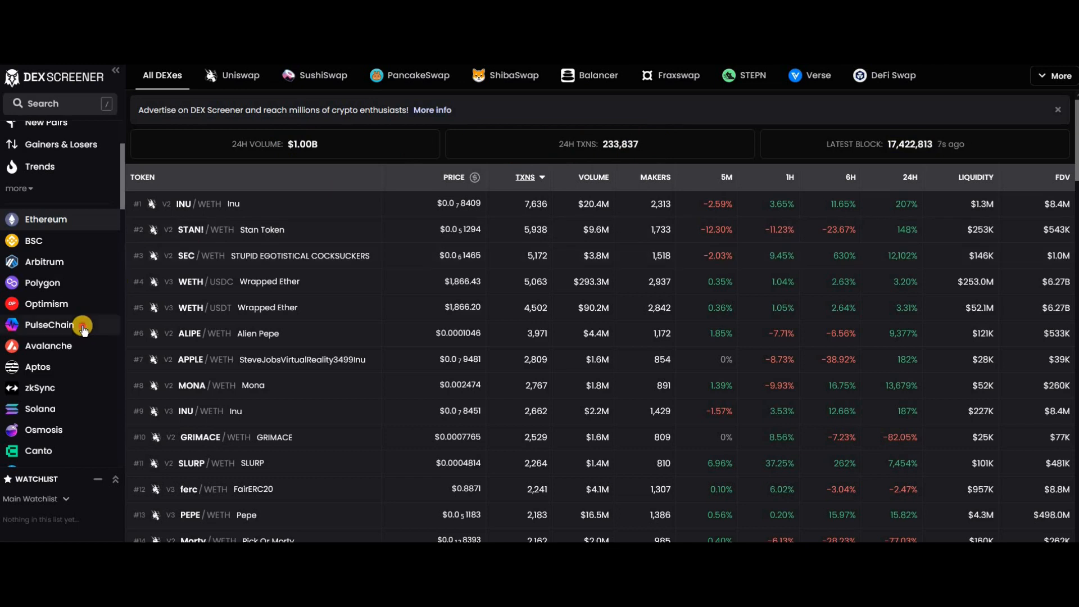
- Return to PulseChain's pairs, showing PulseX as the only DEX with $62.0M 24H volume
click(49, 324)
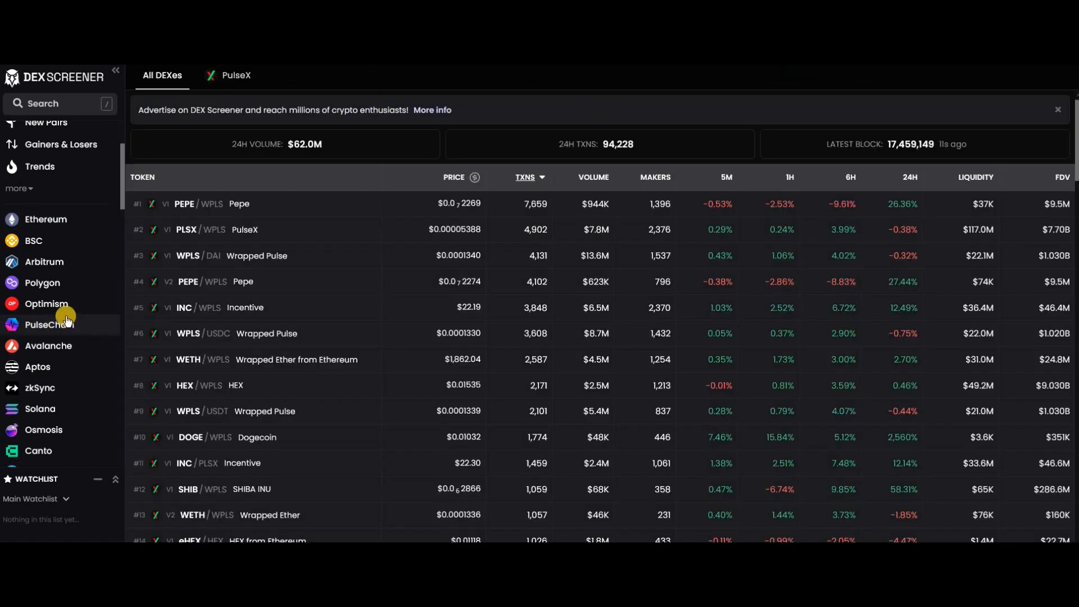
mouse_move(65, 314)
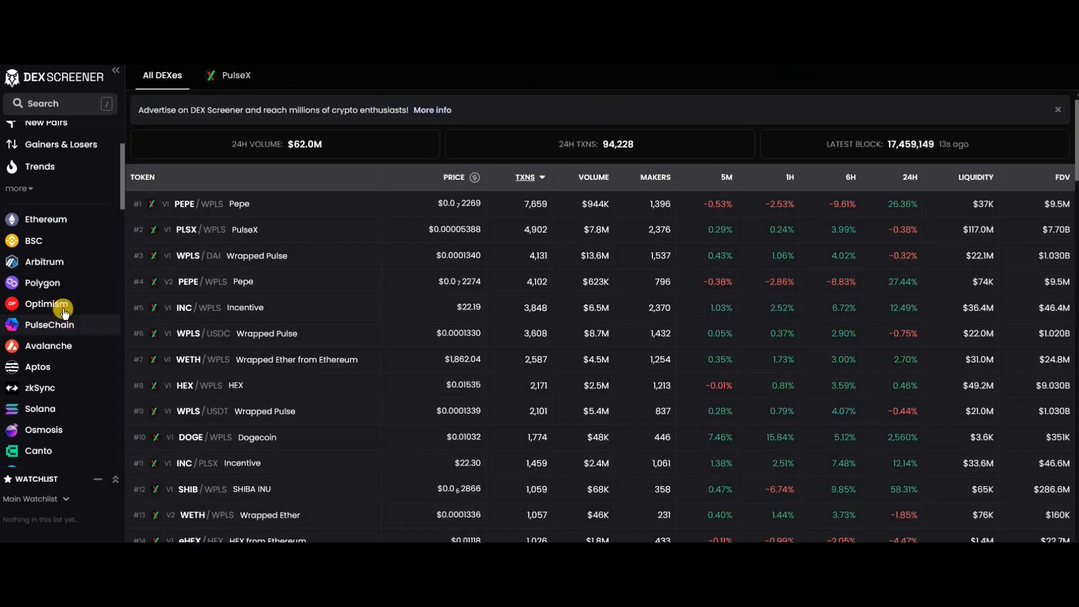
mouse_move(86, 324)
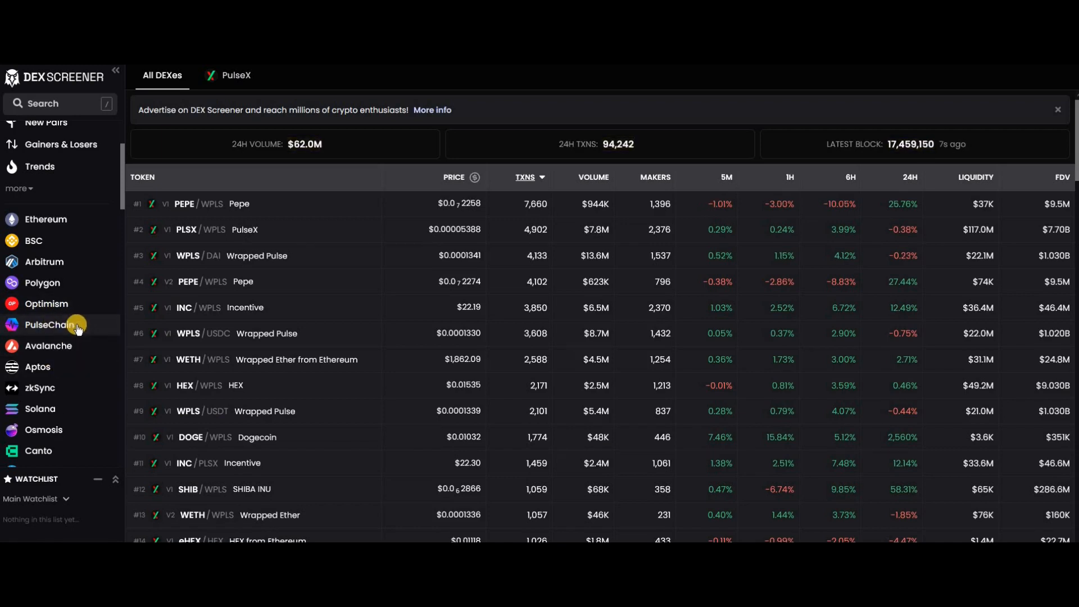
mouse_move(88, 312)
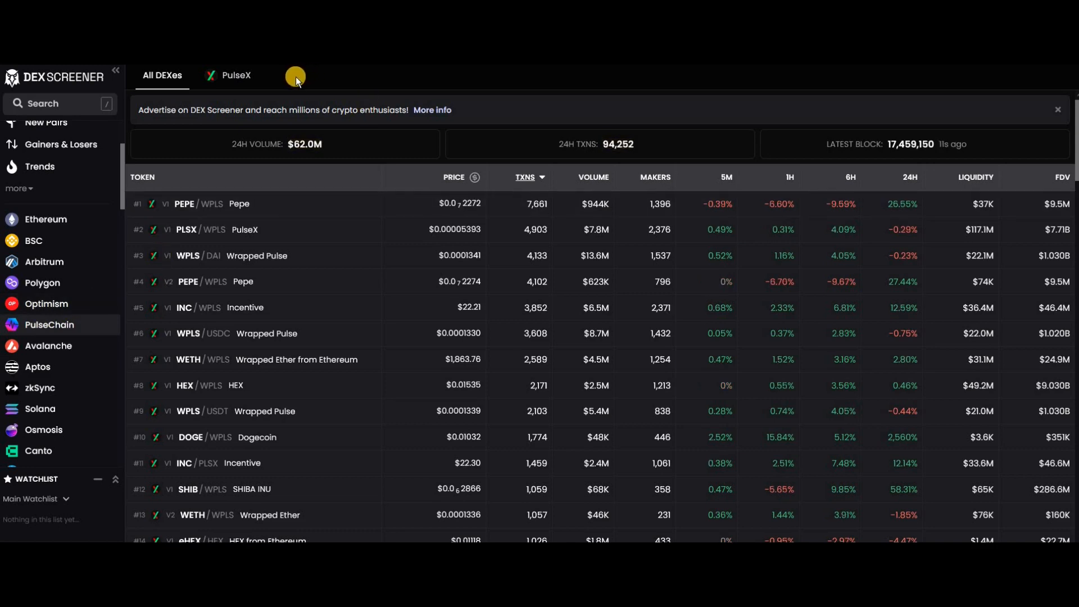
mouse_move(237, 78)
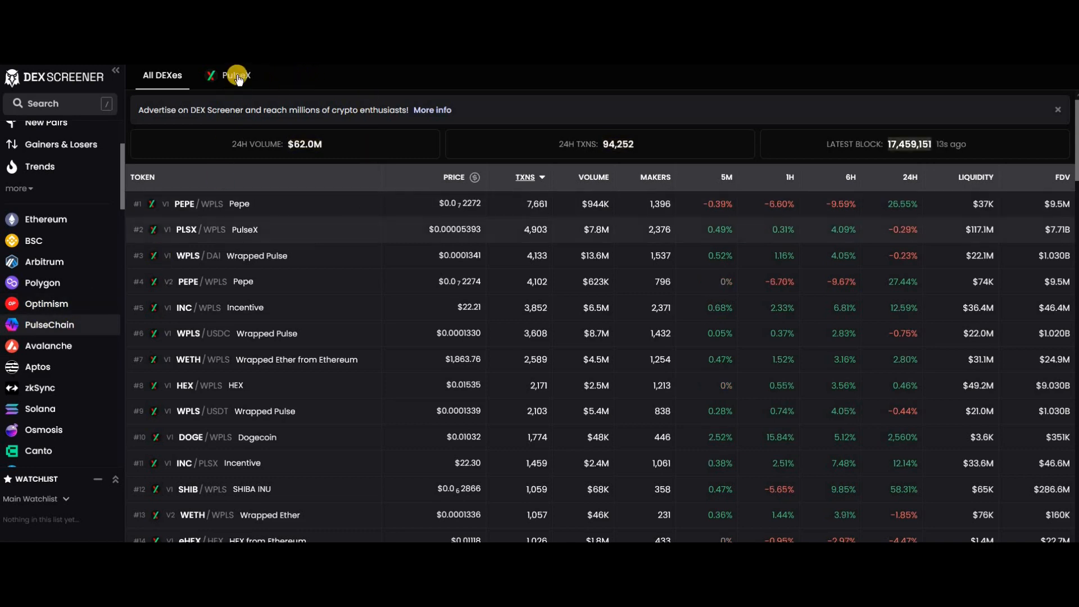
mouse_move(102, 292)
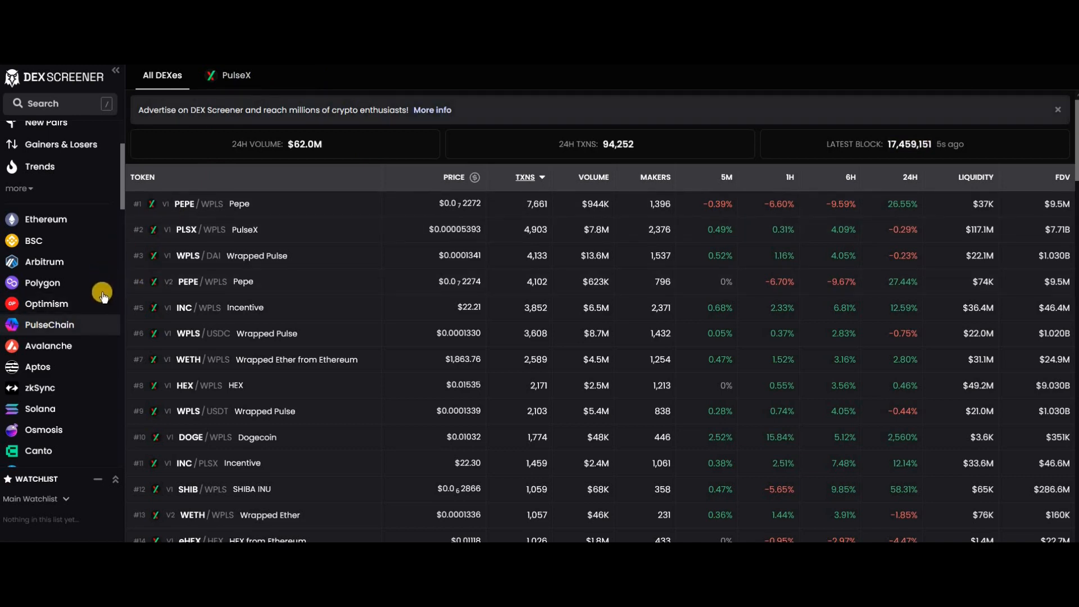
mouse_move(102, 296)
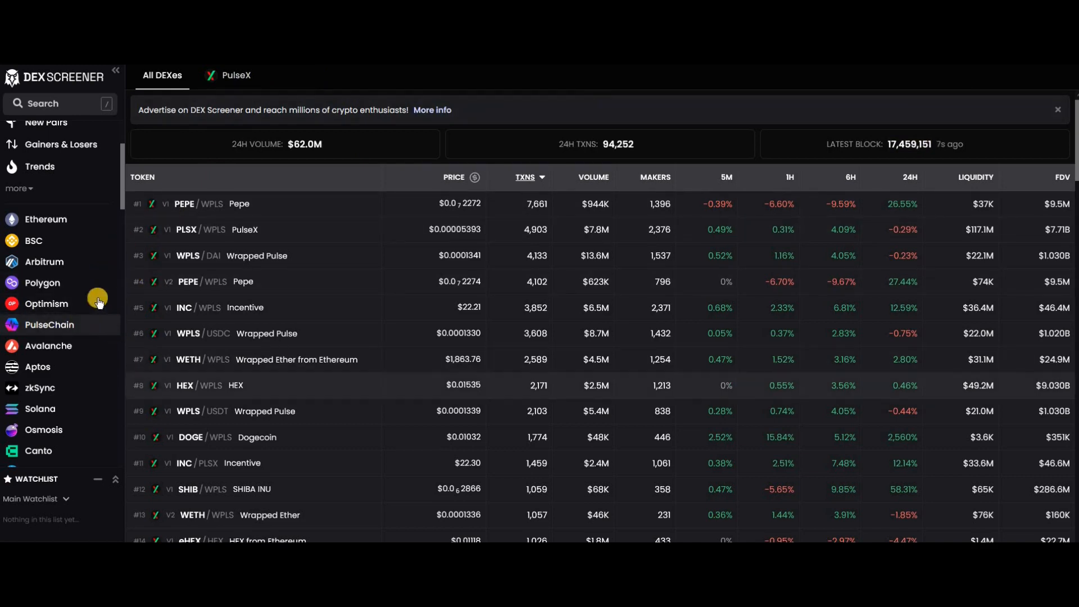
mouse_move(77, 341)
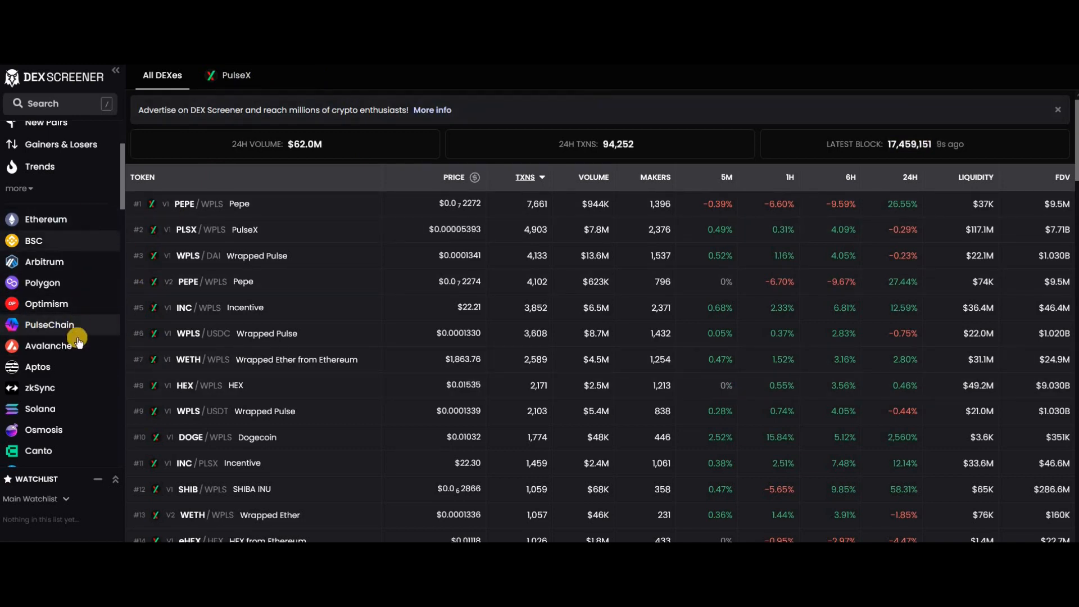
mouse_move(79, 232)
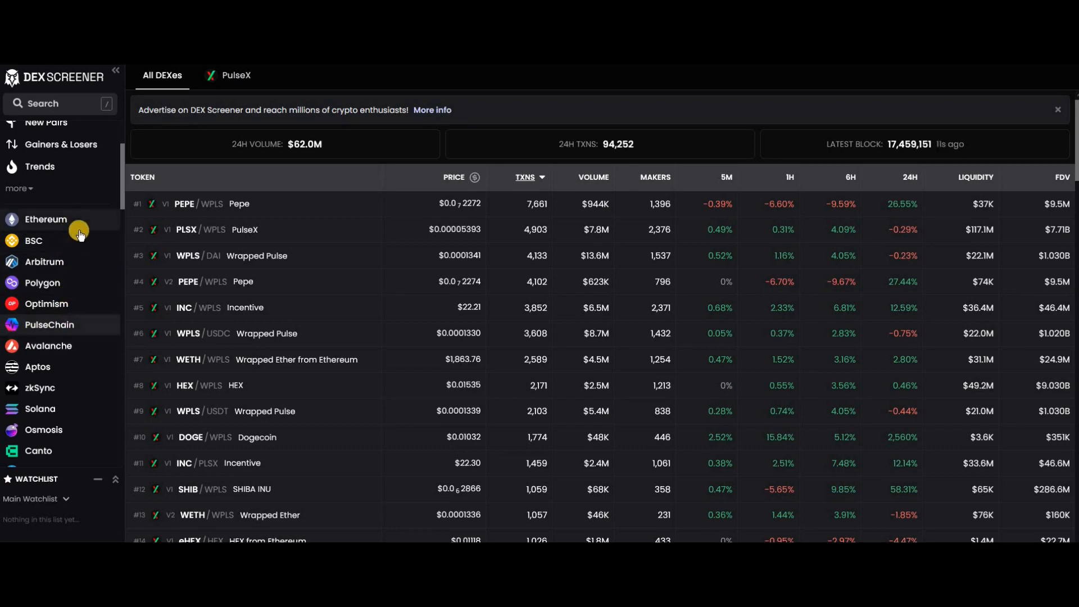